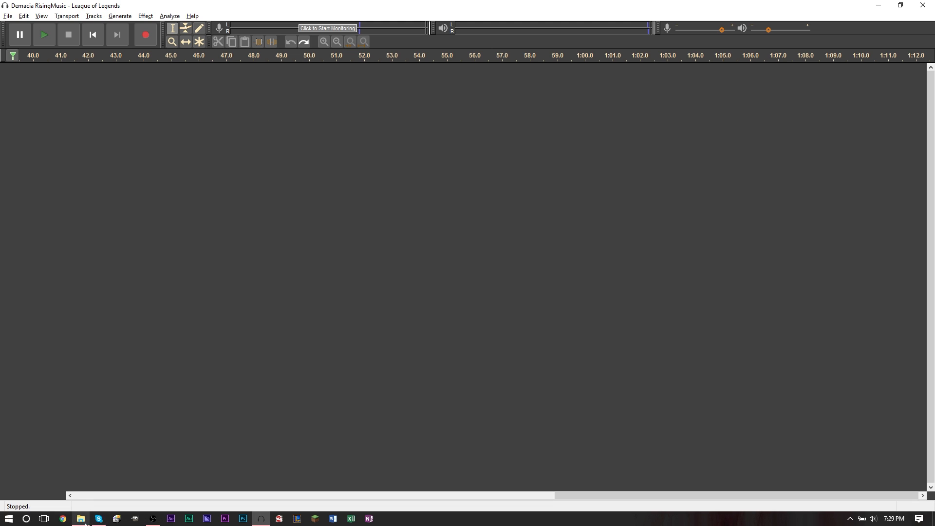
- Show the Rington Assets folder and select the Demacia song file
left_click(79, 518)
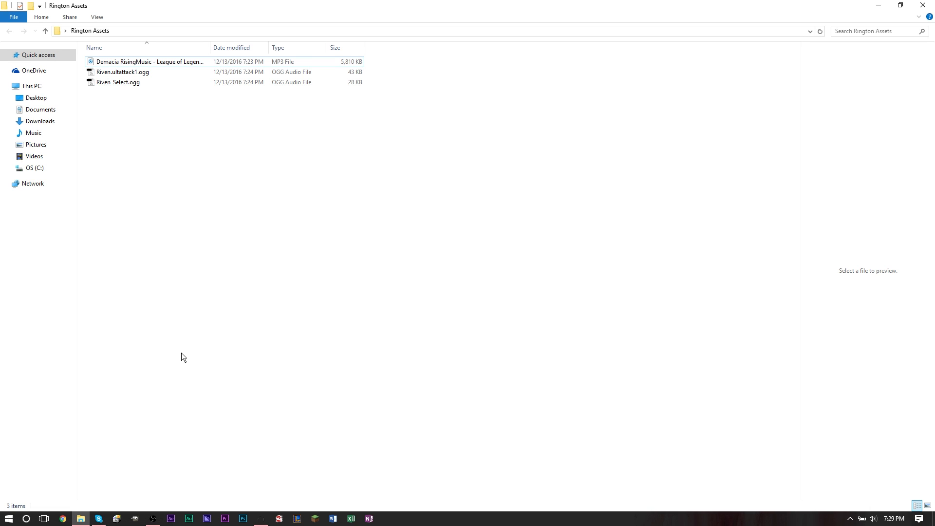
mouse_move(202, 357)
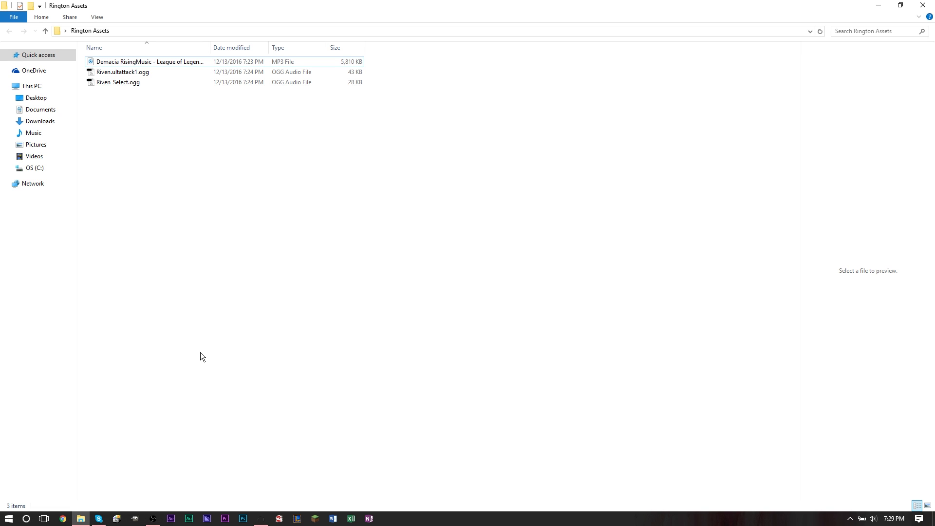
mouse_move(193, 292)
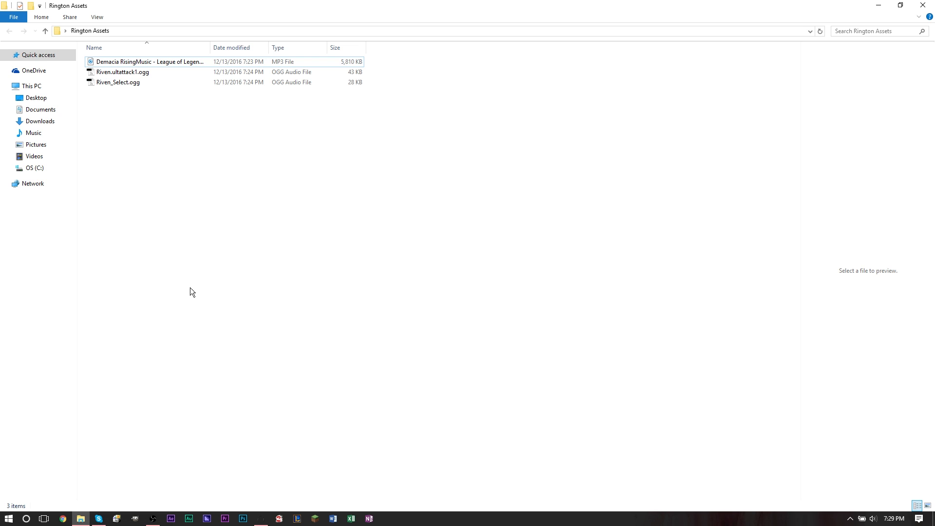
key("ctrl+a")
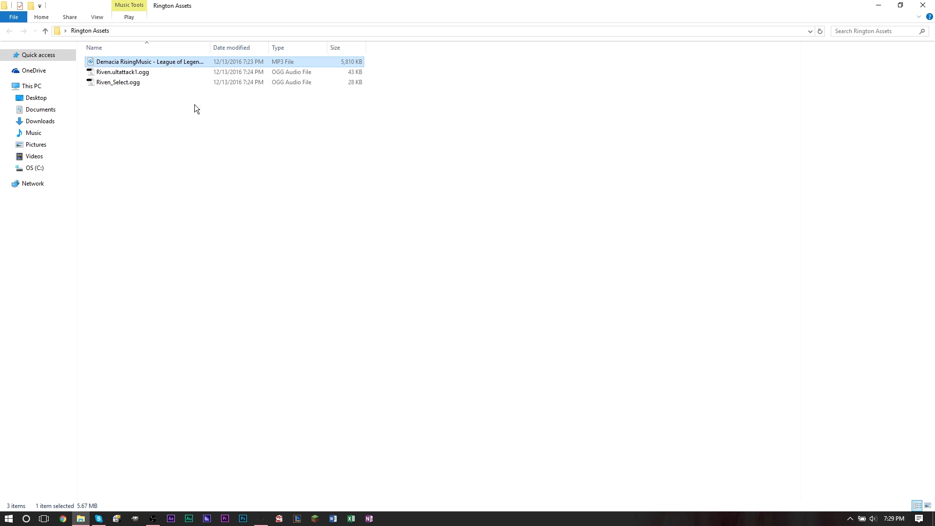
- Back in Audacity, start importing an audio file via File > Import > Audio
double_click(146, 61)
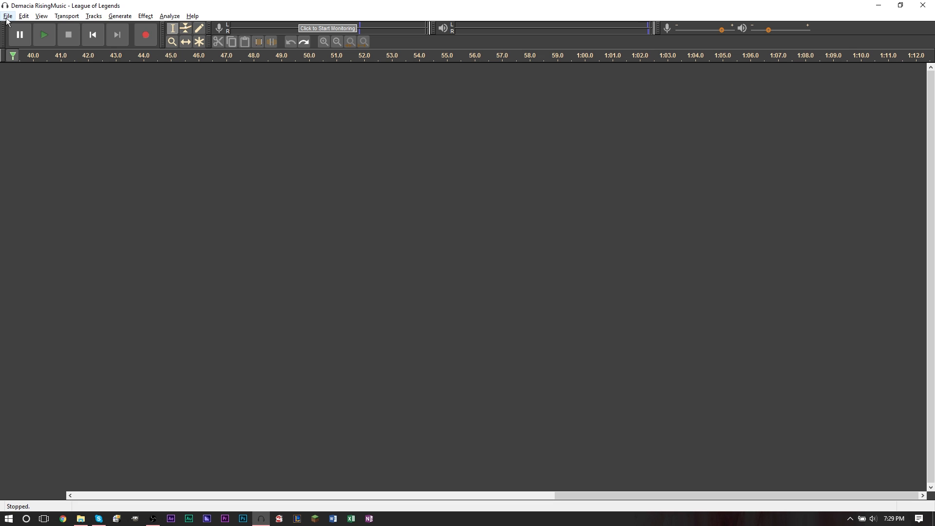
left_click(7, 15)
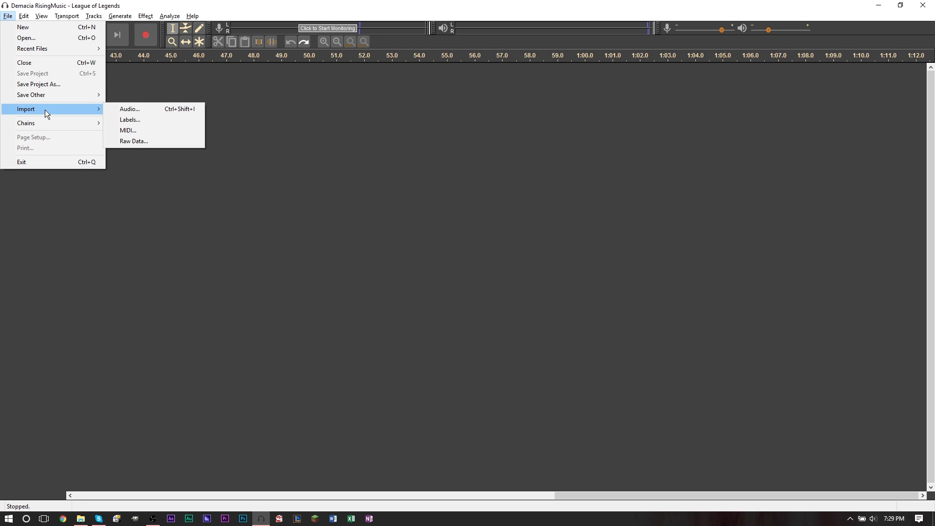
left_click(129, 109)
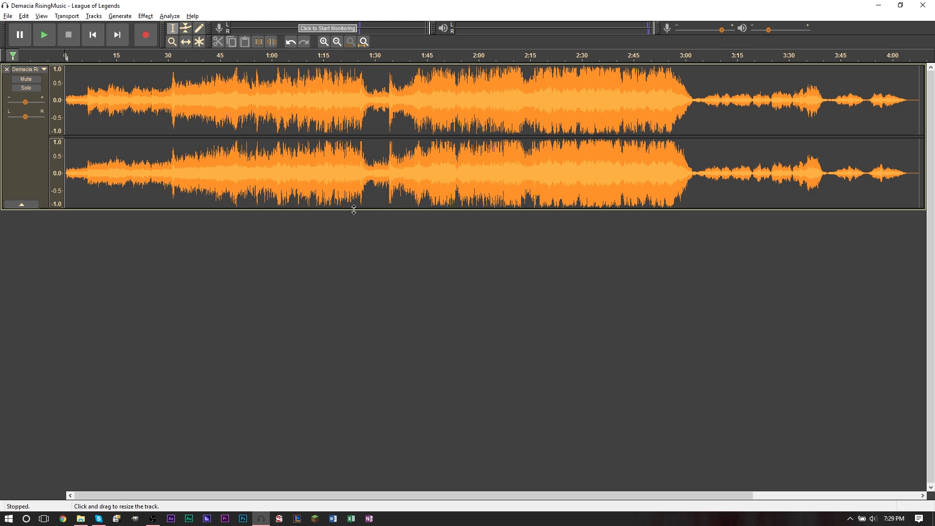
mouse_move(465, 198)
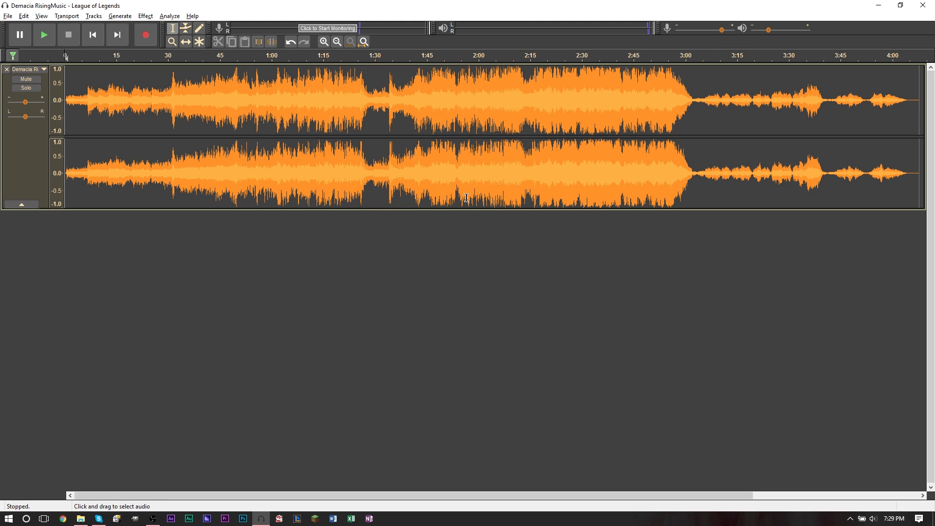
mouse_move(415, 181)
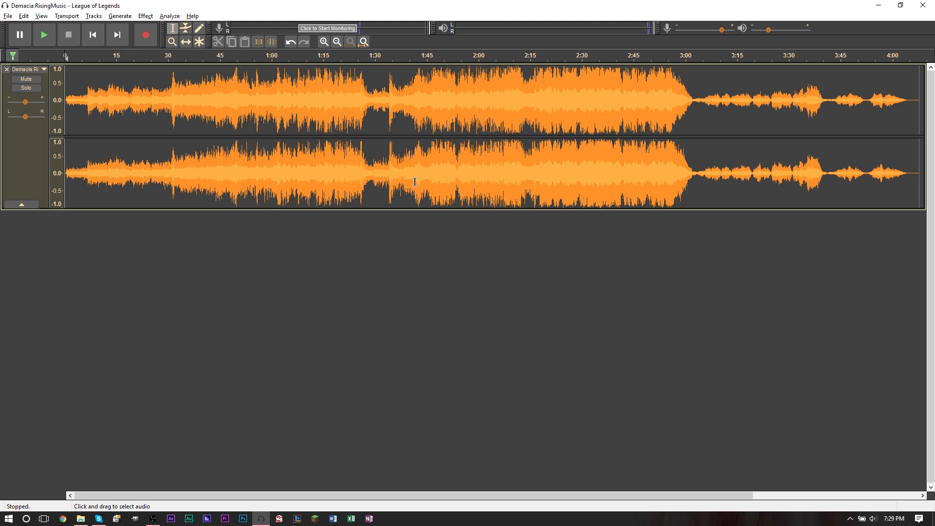
mouse_move(296, 150)
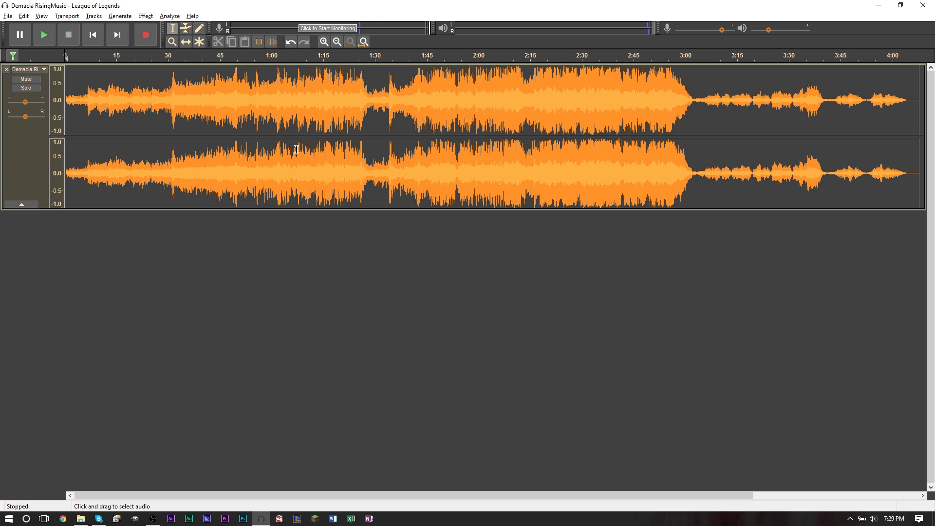
mouse_move(450, 126)
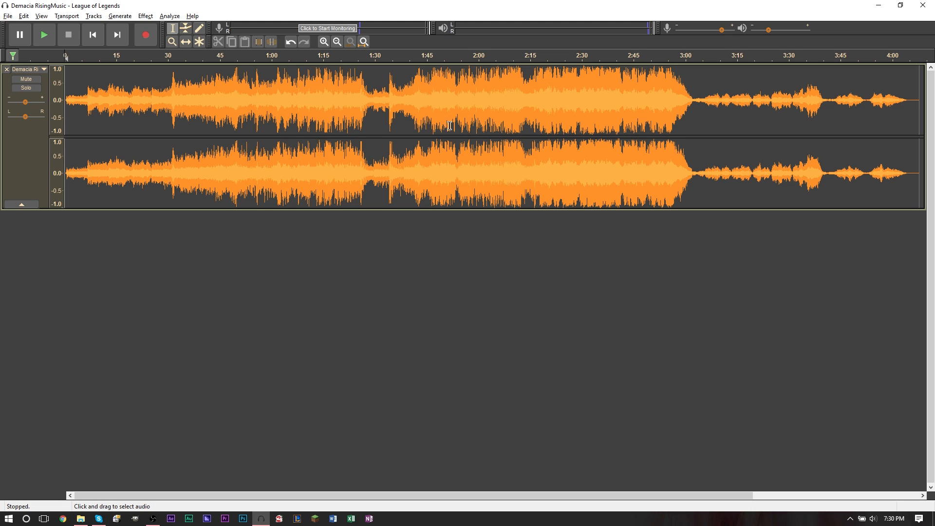
mouse_move(235, 102)
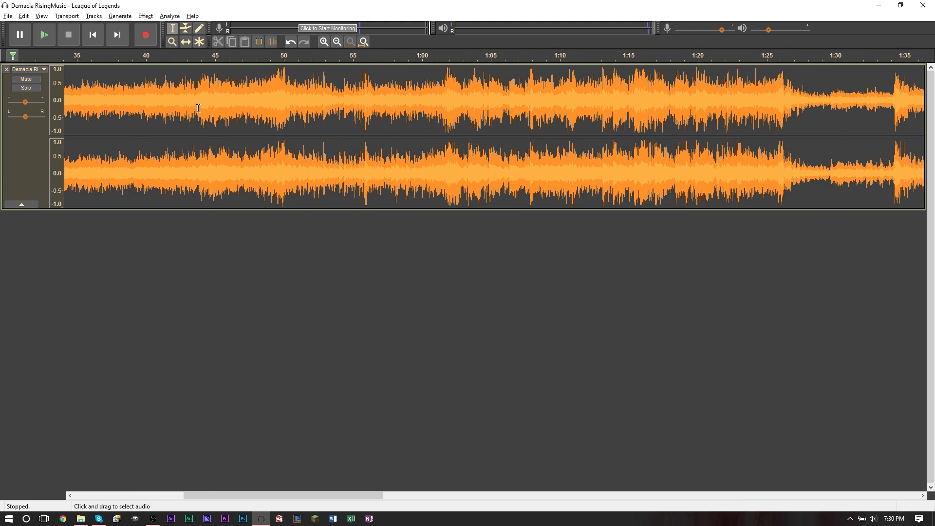
- Zoom into the waveform and audition the song from about 42 seconds
left_click(325, 41)
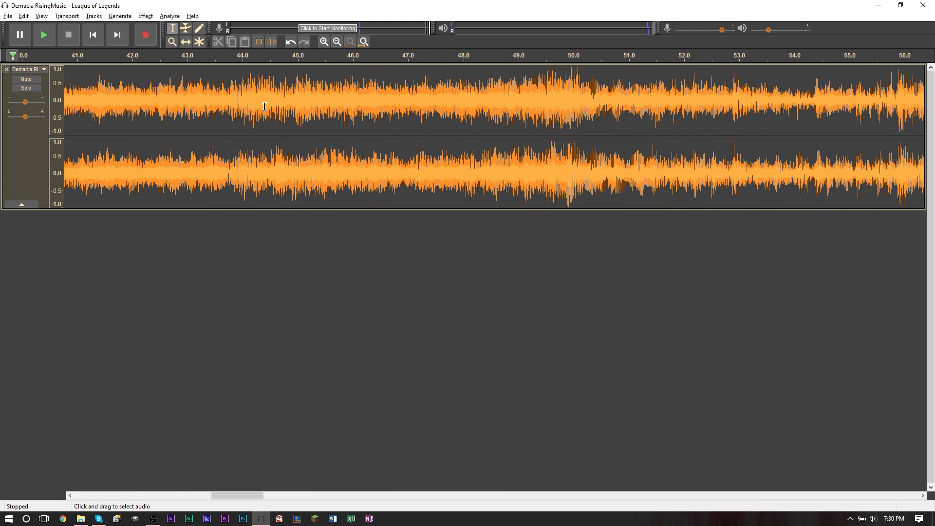
mouse_move(277, 106)
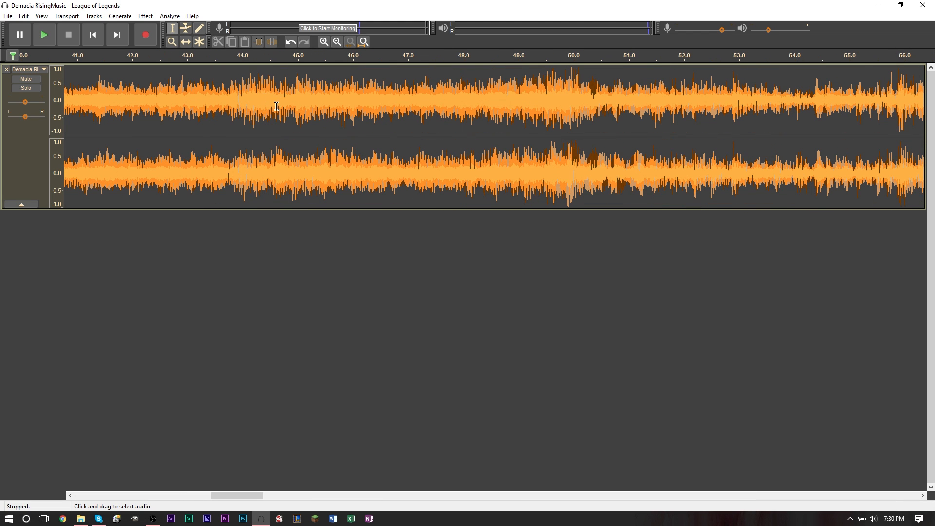
mouse_move(196, 111)
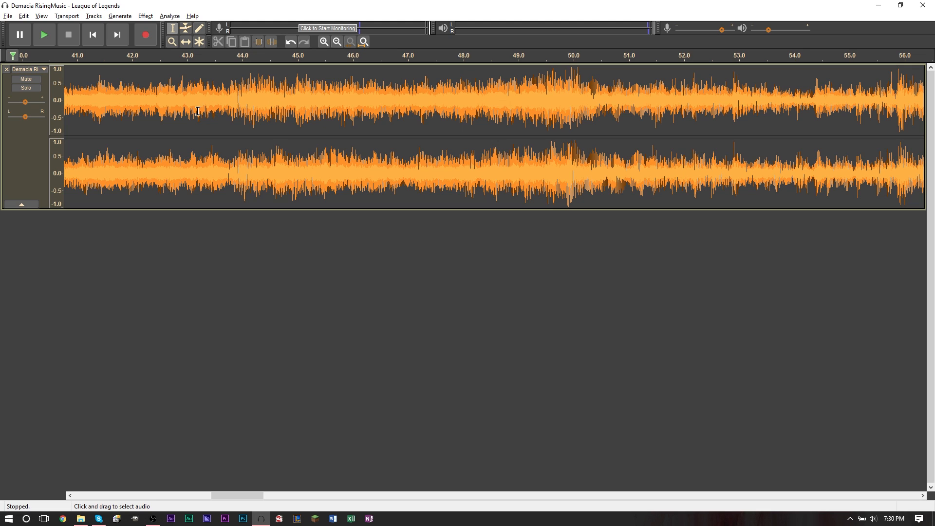
left_click(145, 113)
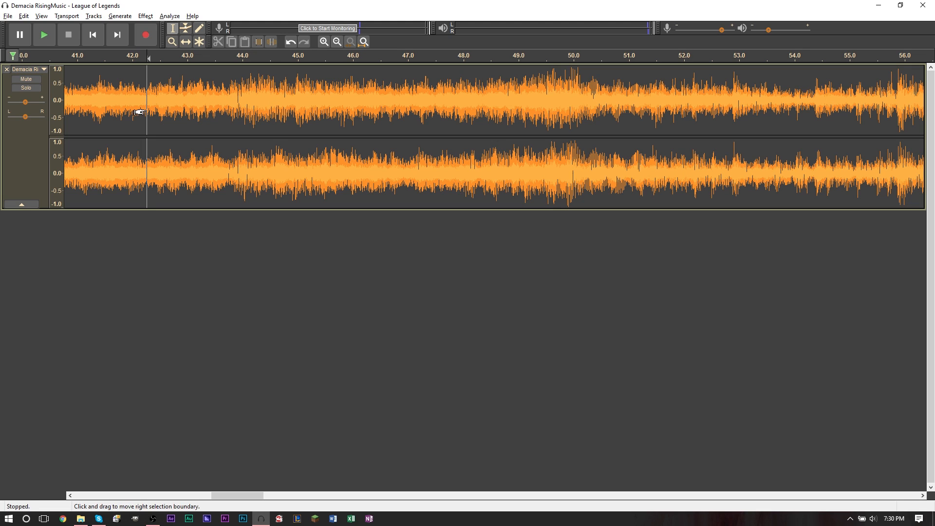
left_click(62, 27)
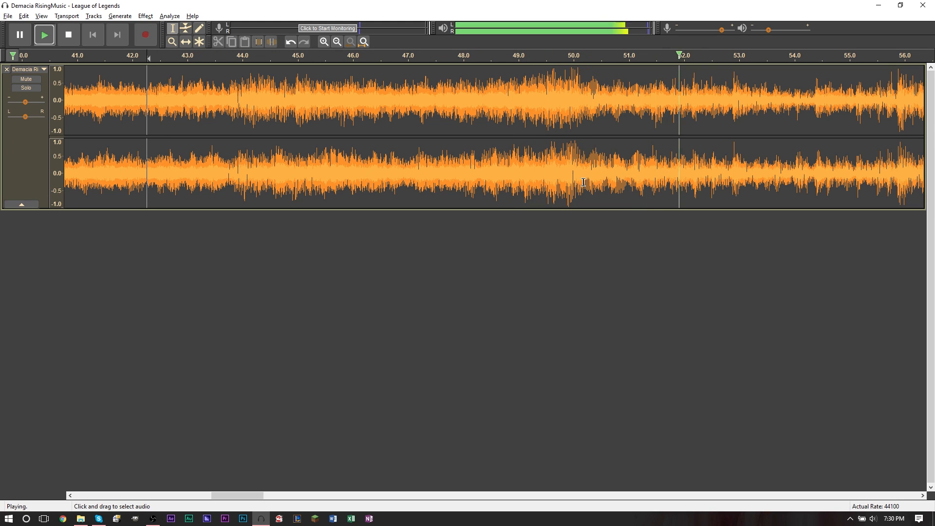
left_click(68, 34)
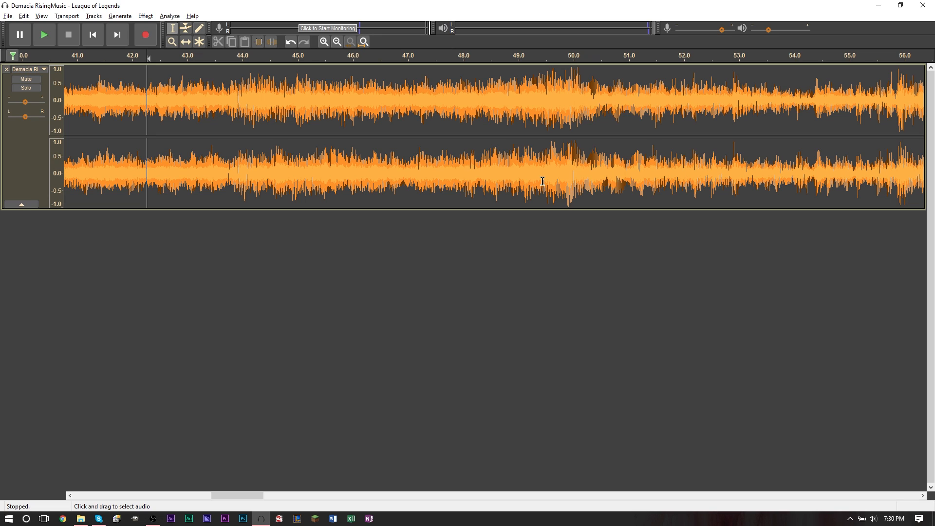
mouse_move(563, 188)
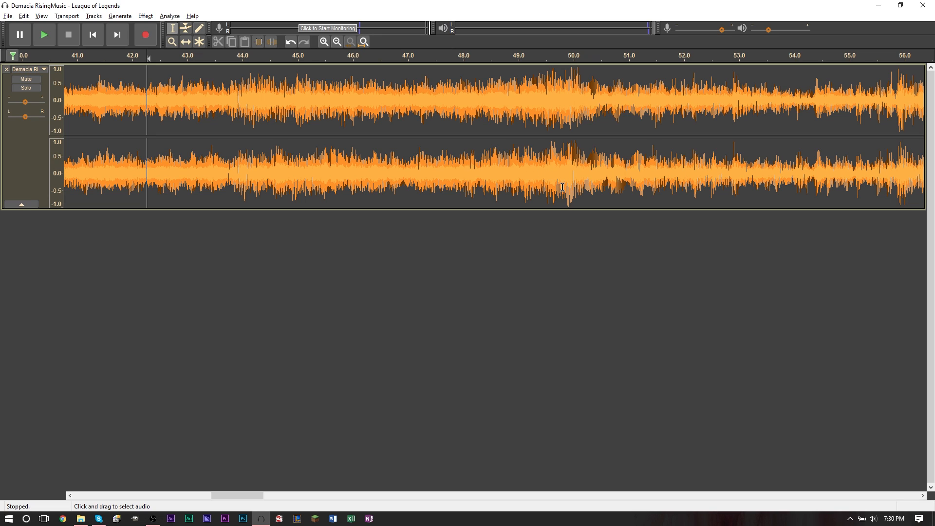
- Audition the song around 49-50 seconds to pinpoint a cut point, then return to the start
left_click(43, 35)
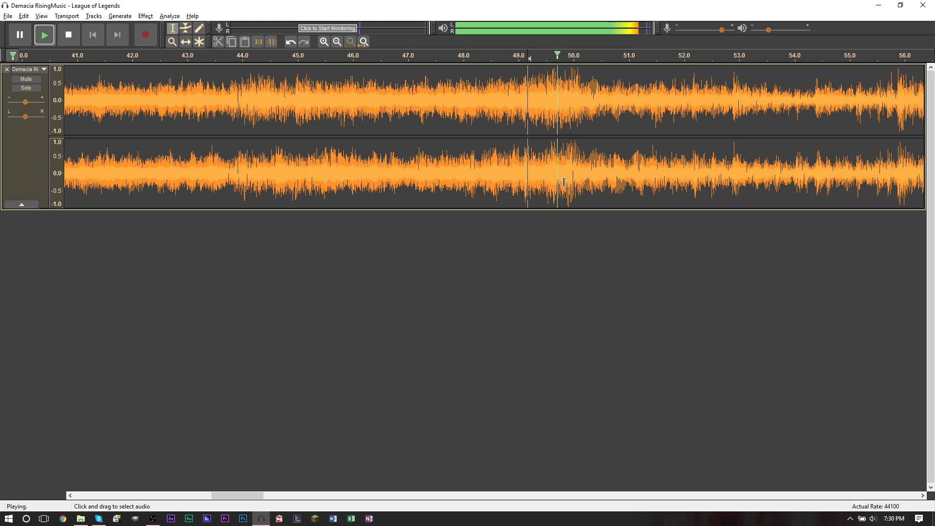
left_click(68, 35)
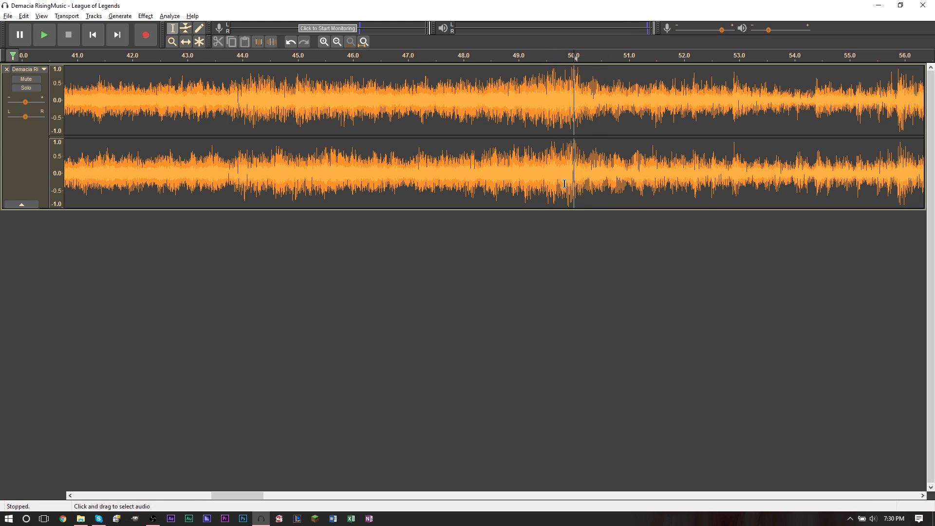
left_click(45, 35)
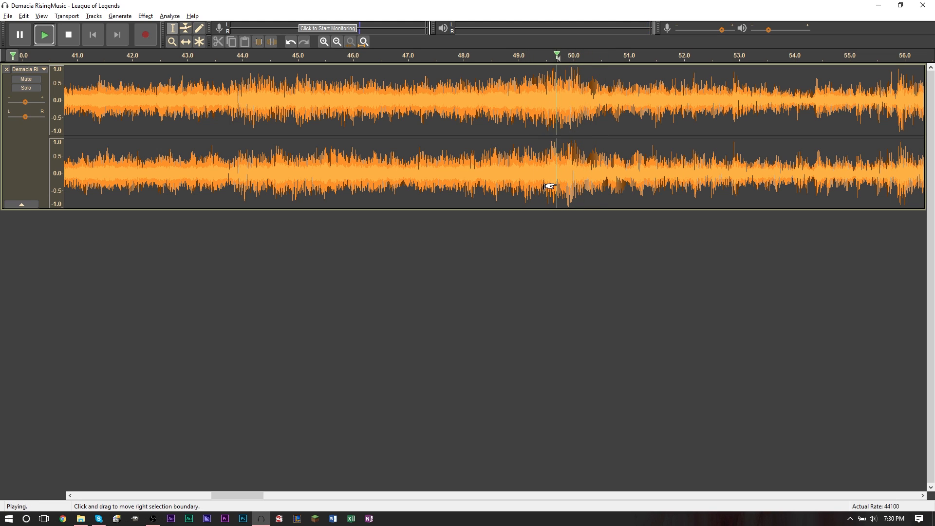
left_click(68, 35)
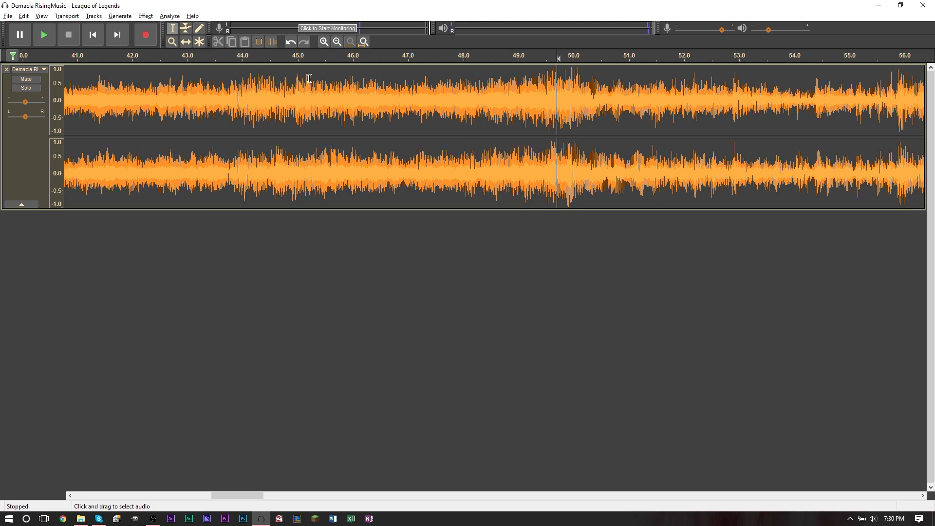
mouse_move(172, 30)
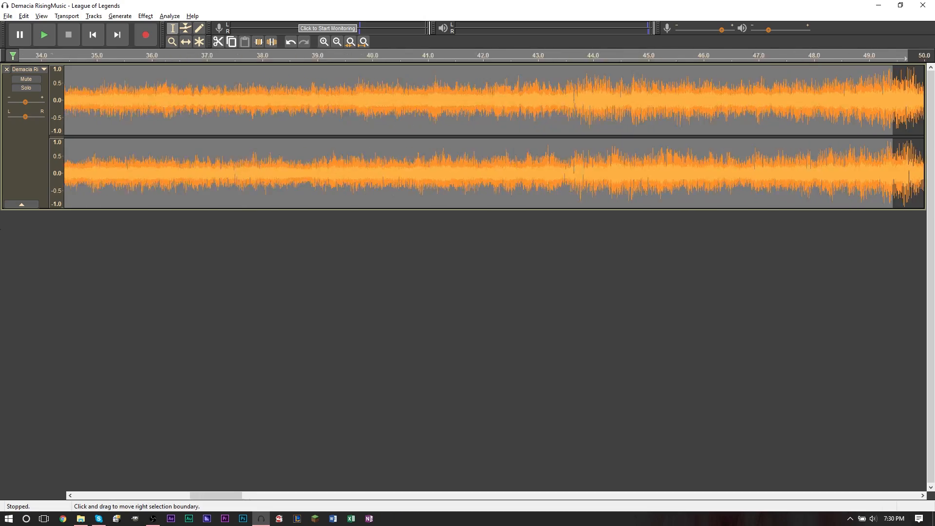
scroll("left", 3)
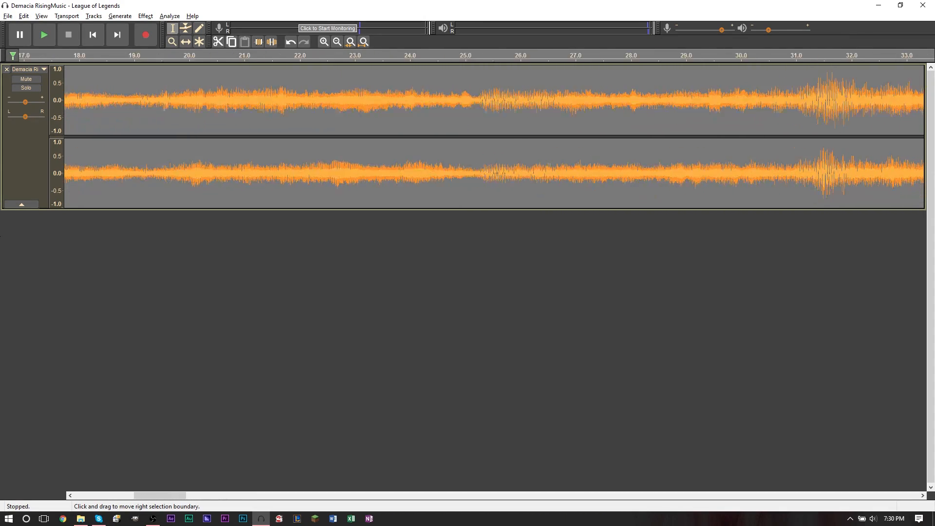
scroll("left", 3)
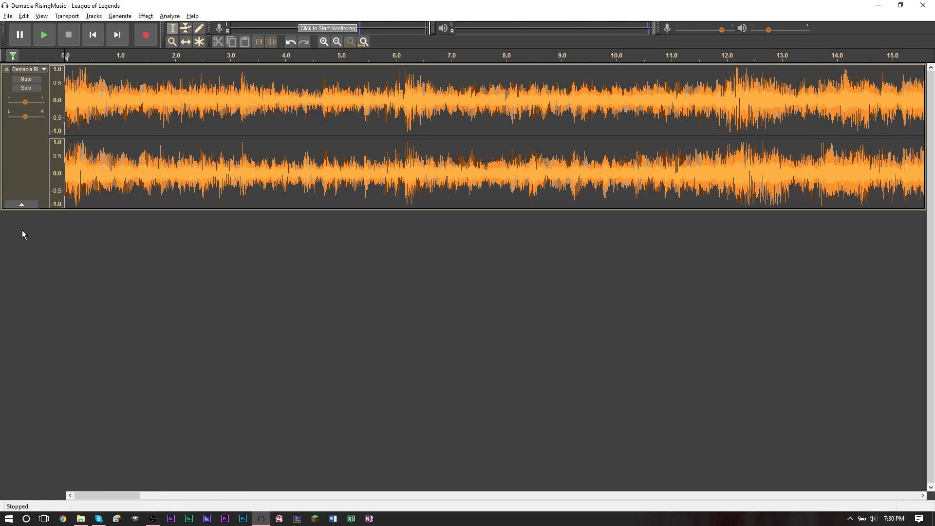
- Play the opening, mark the cut point at about 13.4 seconds and scroll toward the song's end
left_click(44, 35)
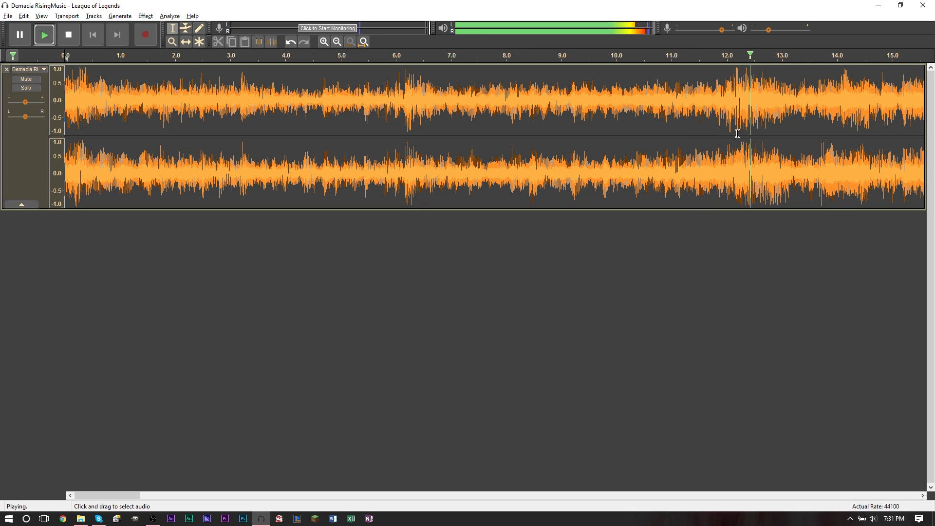
left_click(68, 34)
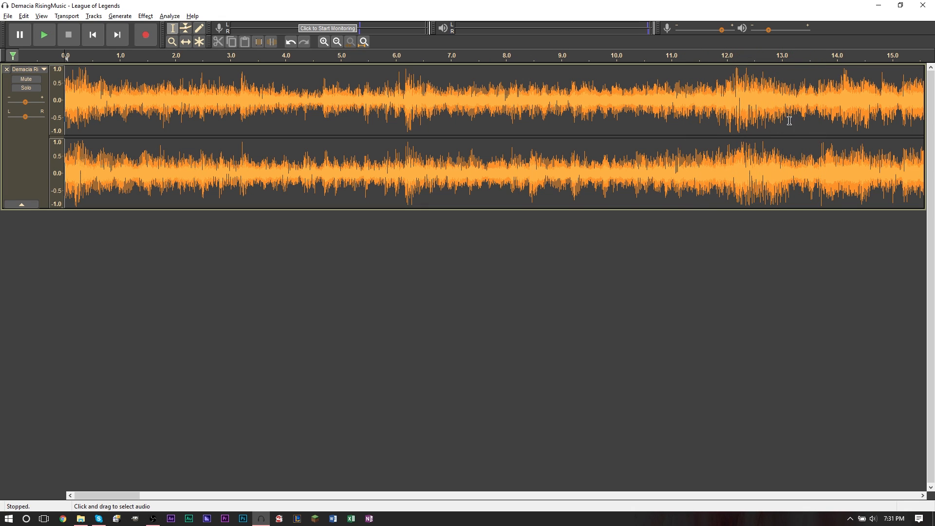
left_click(44, 35)
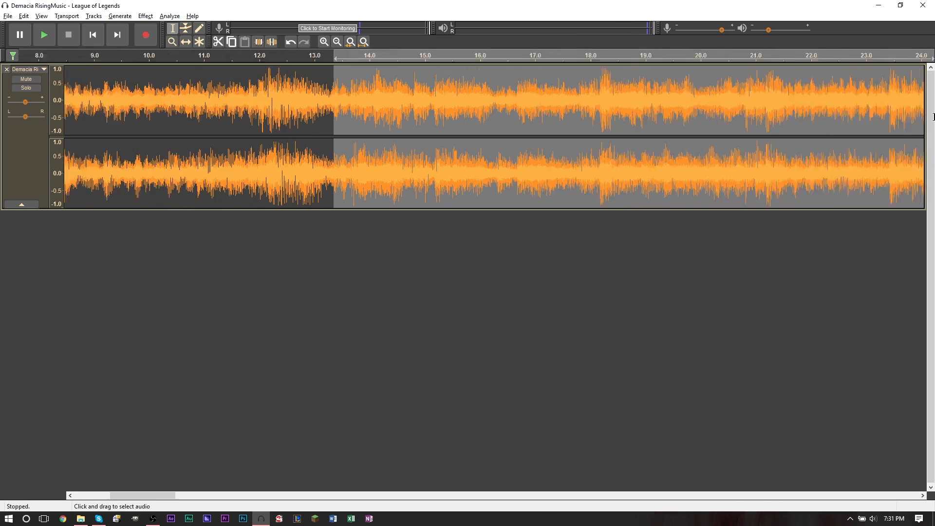
scroll("right", 3)
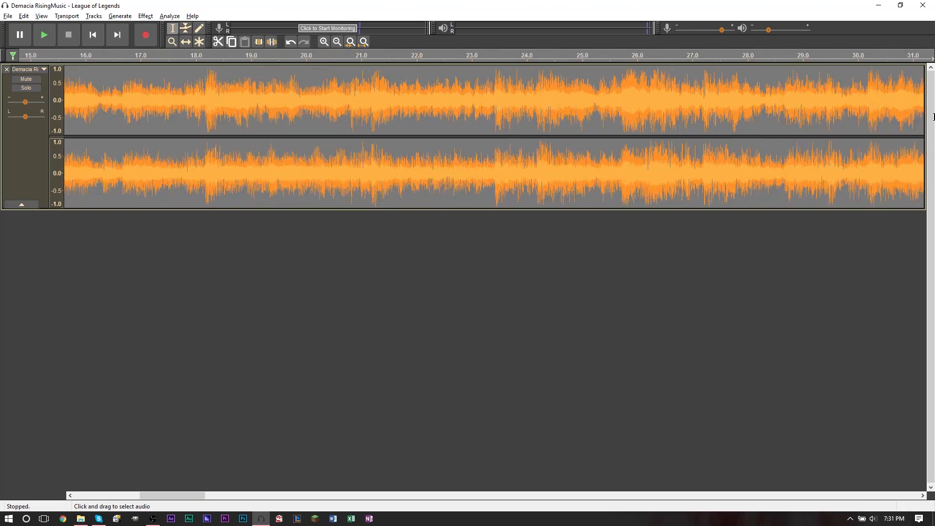
scroll("right", 3)
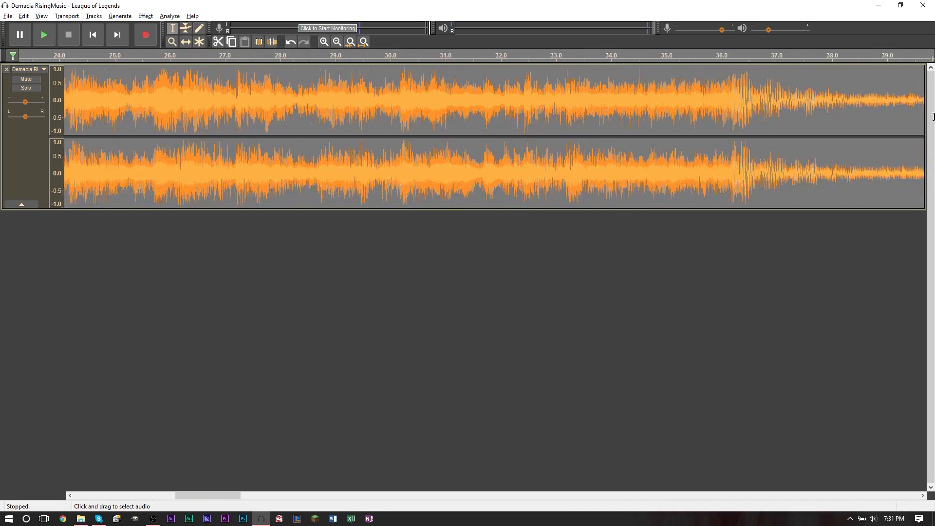
scroll("right", 3)
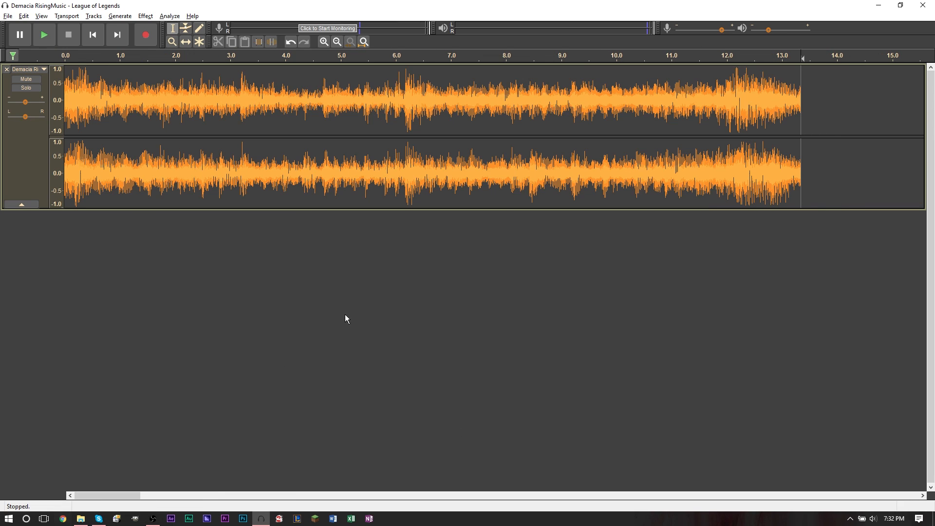
mouse_move(779, 106)
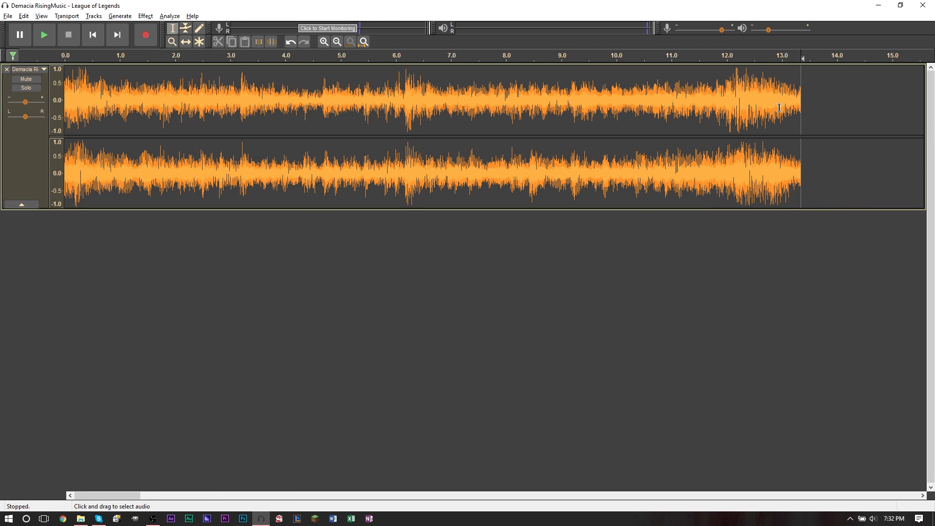
mouse_move(808, 125)
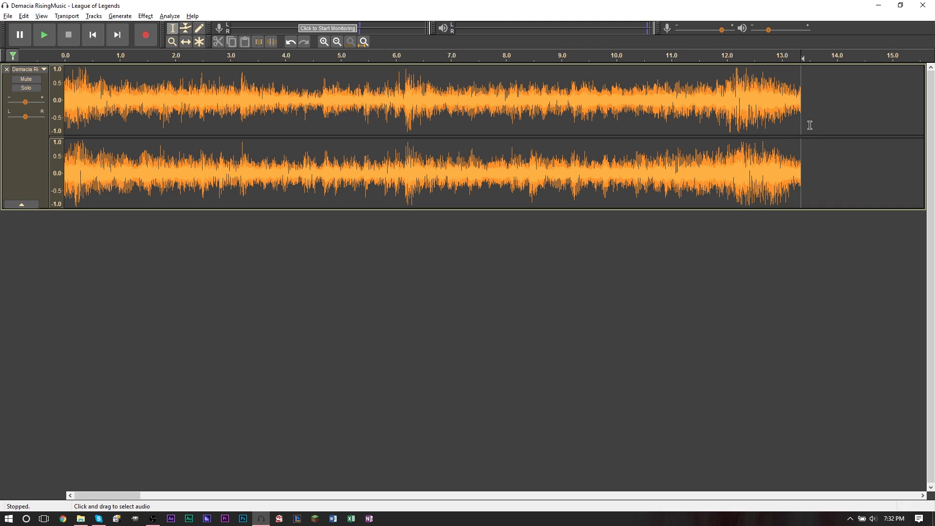
mouse_move(808, 128)
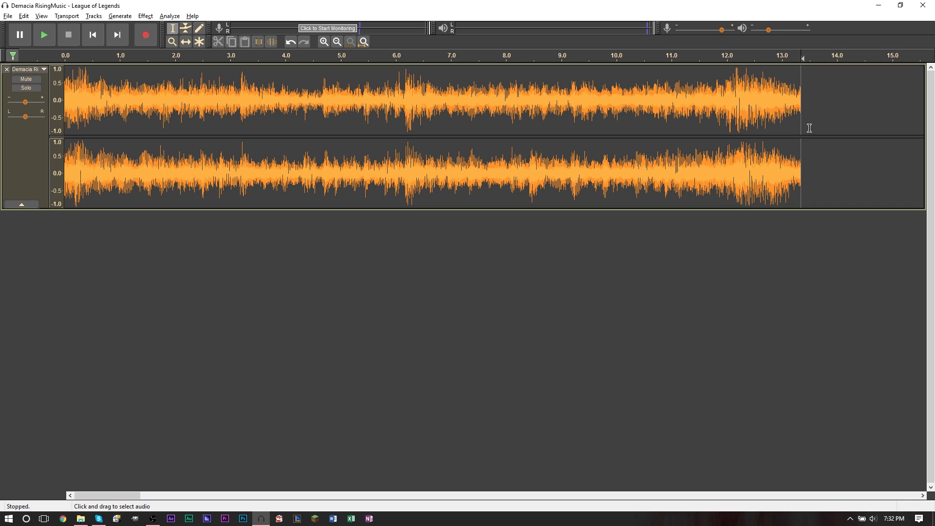
mouse_move(839, 137)
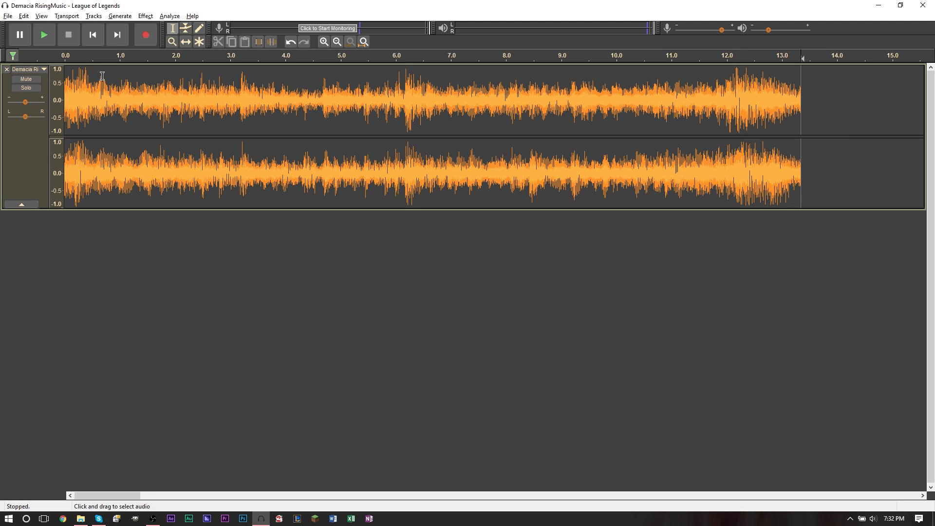
mouse_move(109, 79)
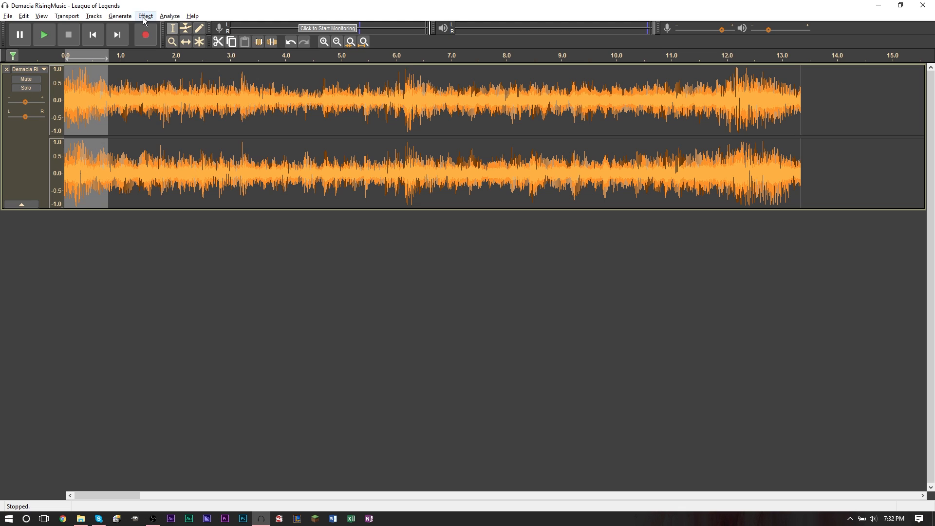
- Apply a Fade In to the first 0.8 seconds and preview the opening
left_click(144, 16)
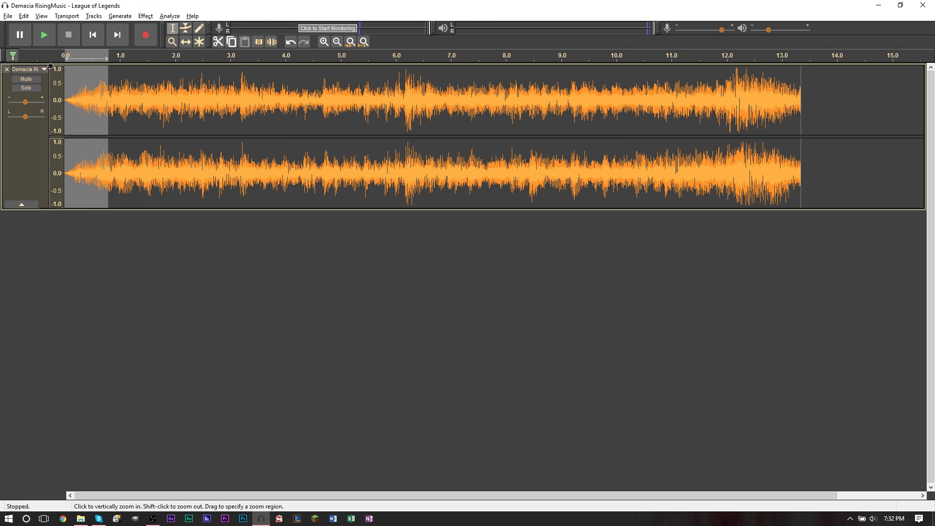
left_click(43, 35)
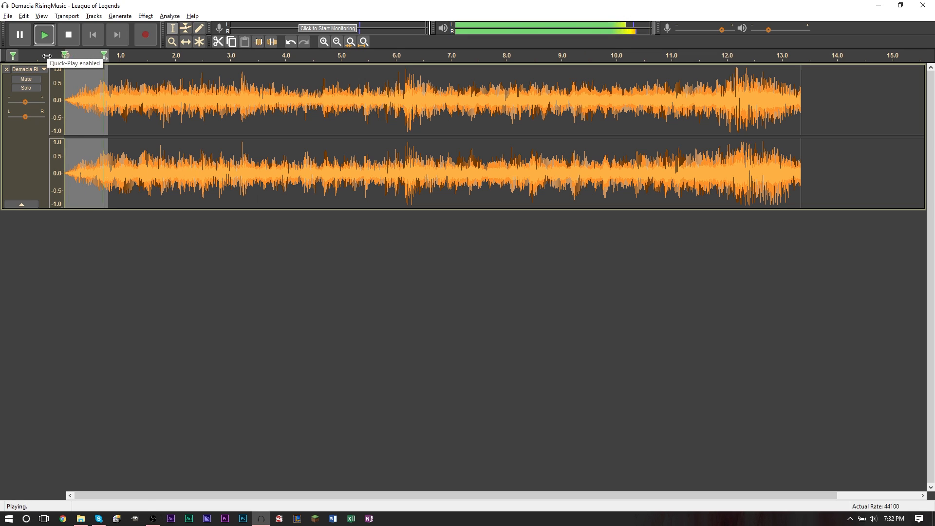
left_click(68, 35)
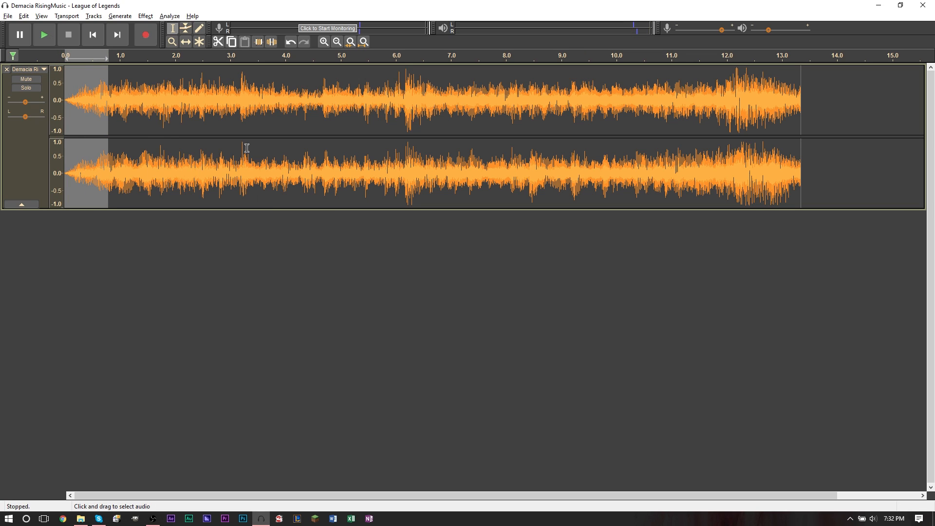
mouse_move(699, 192)
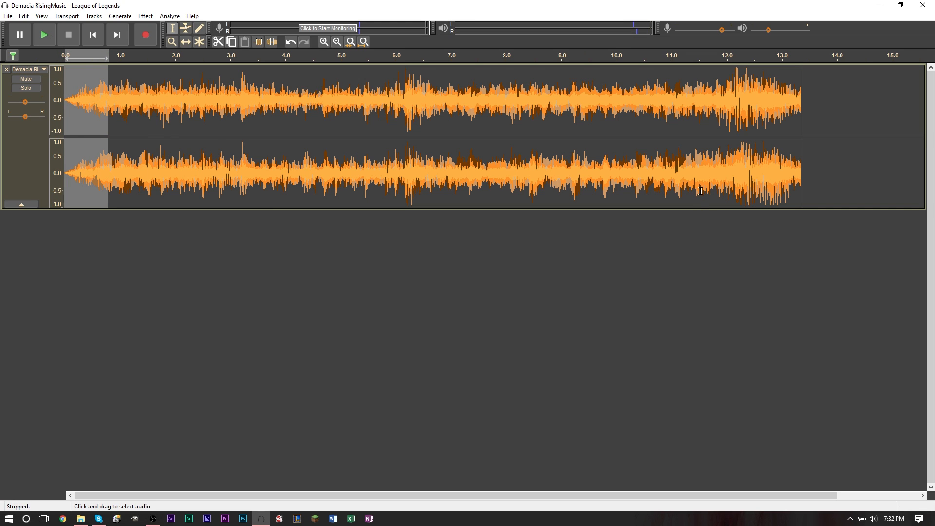
mouse_move(796, 83)
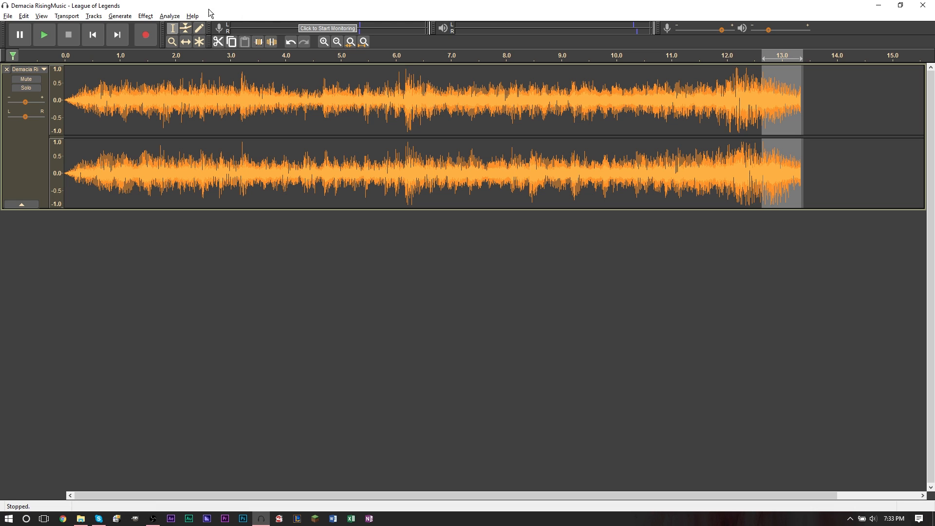
- Apply a Fade Out to the last 0.7 seconds before the 13.4-second end
left_click(142, 15)
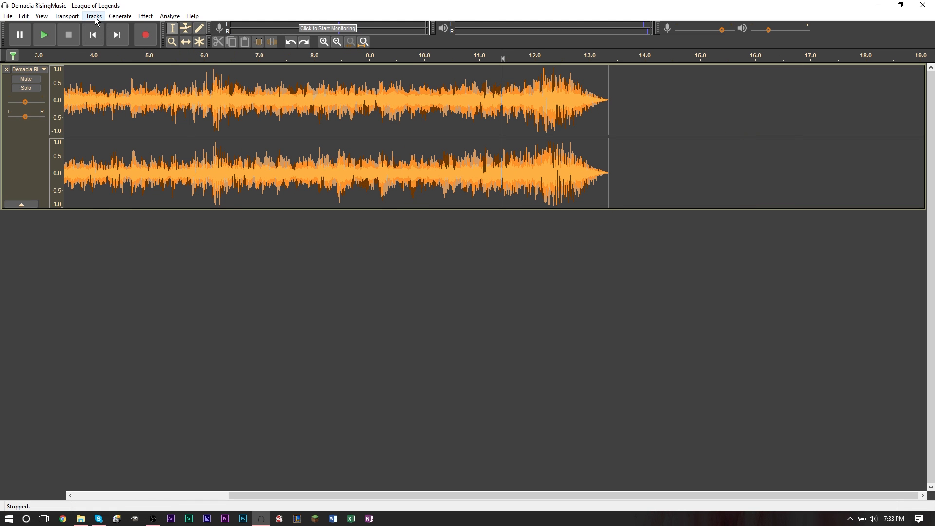
- Add a new mono track and record a short test voice clip onto it
left_click(94, 16)
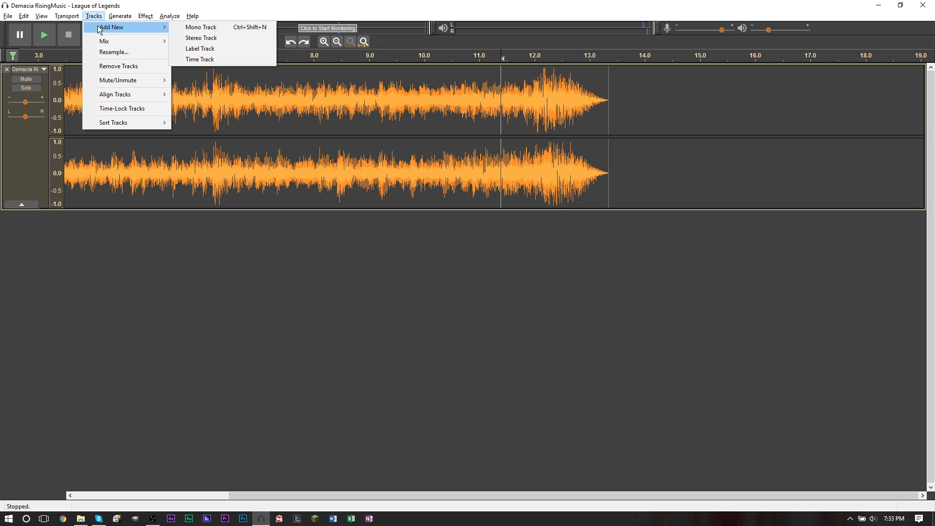
mouse_move(183, 32)
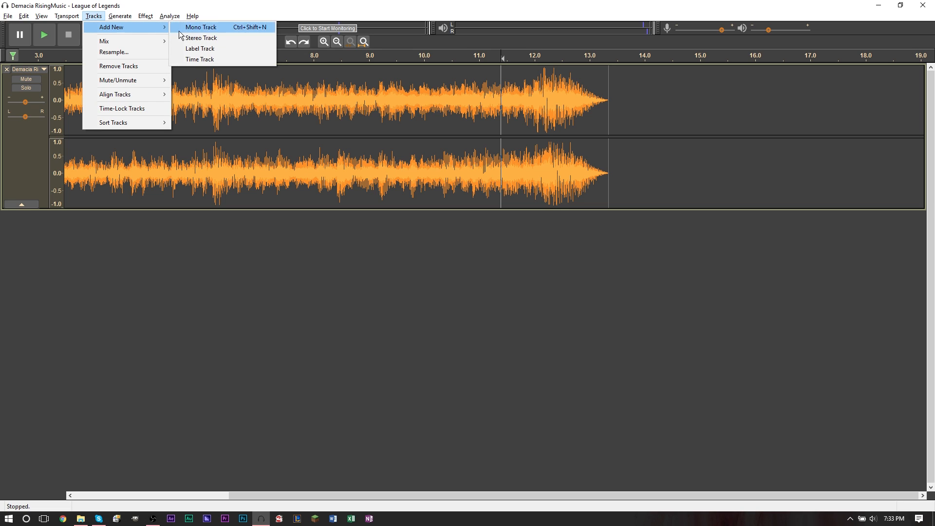
left_click(202, 37)
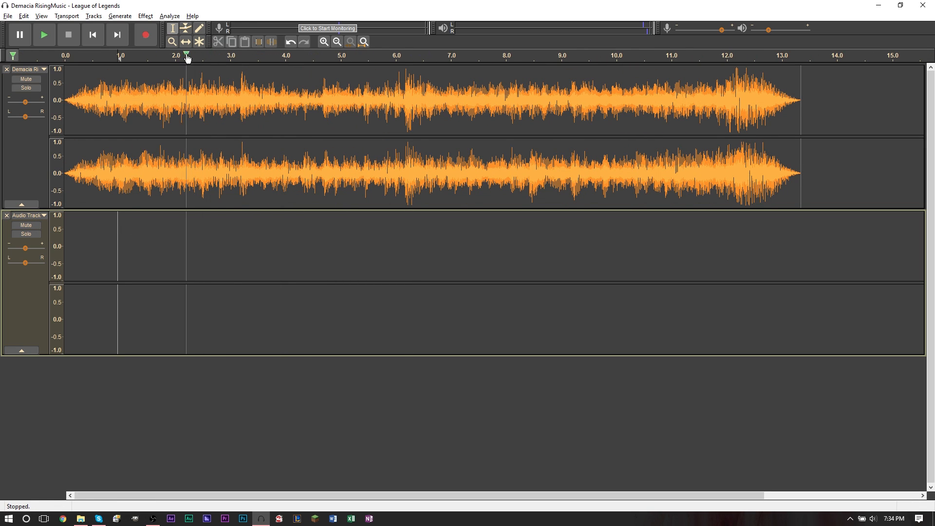
mouse_move(154, 39)
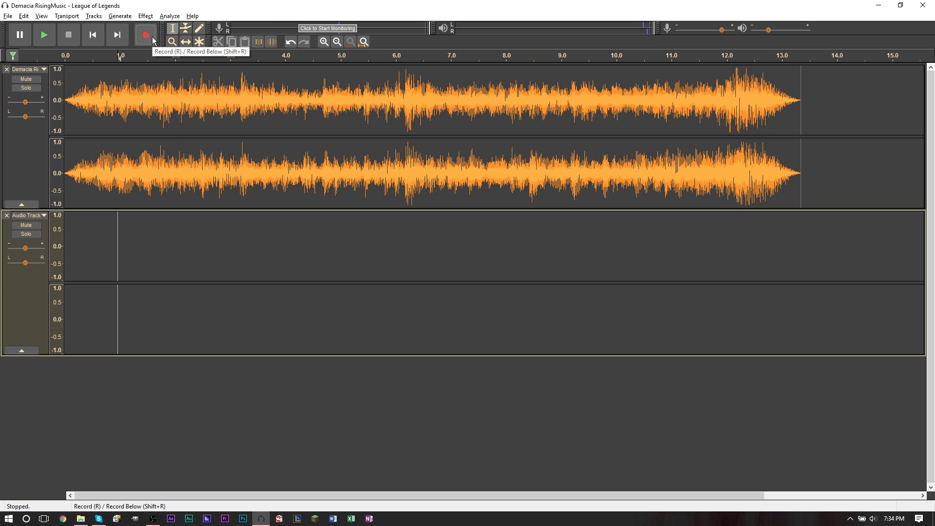
left_click(146, 35)
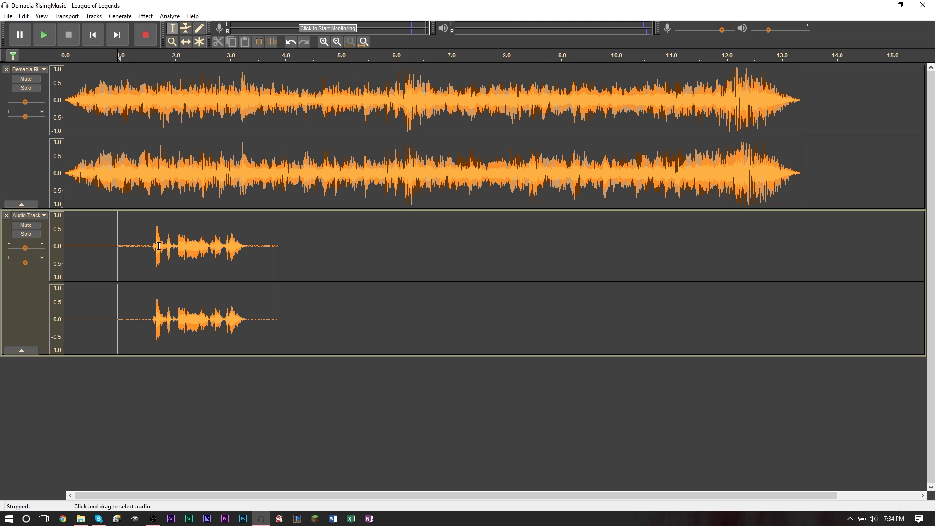
left_click(63, 29)
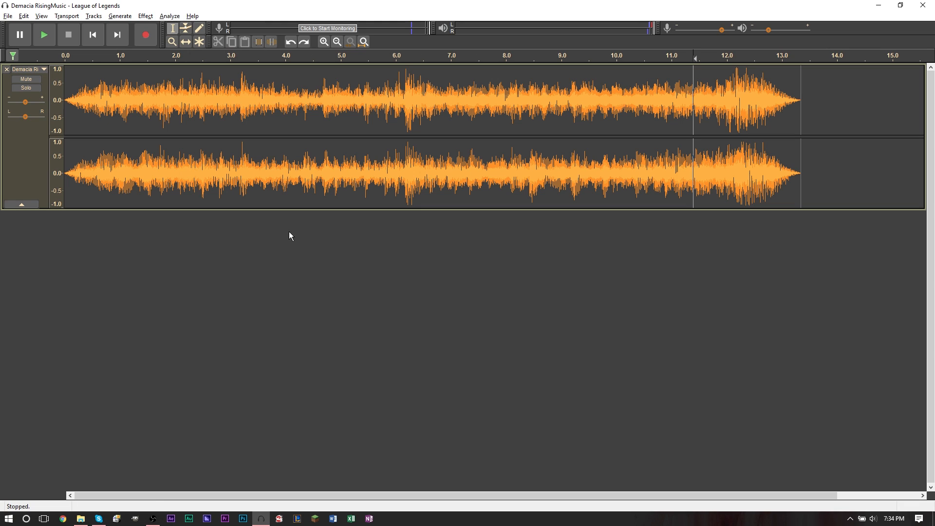
mouse_move(298, 212)
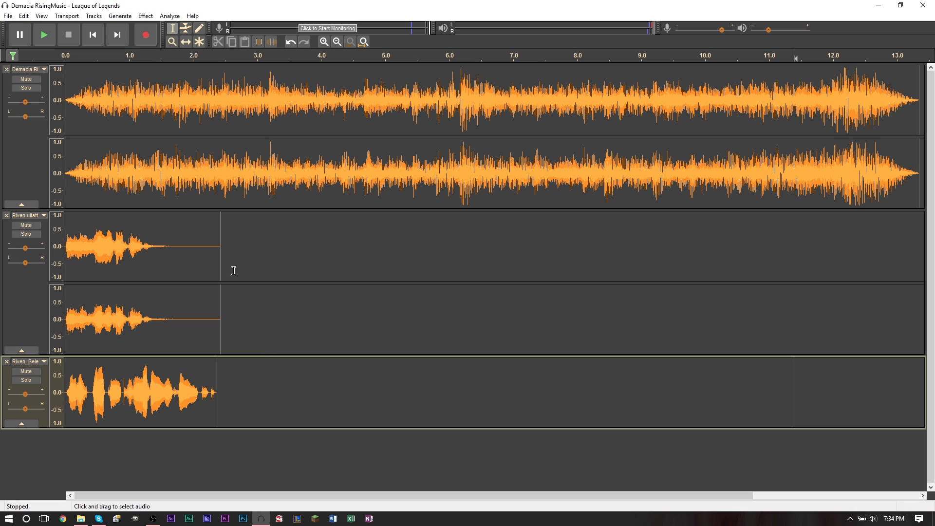
mouse_move(245, 146)
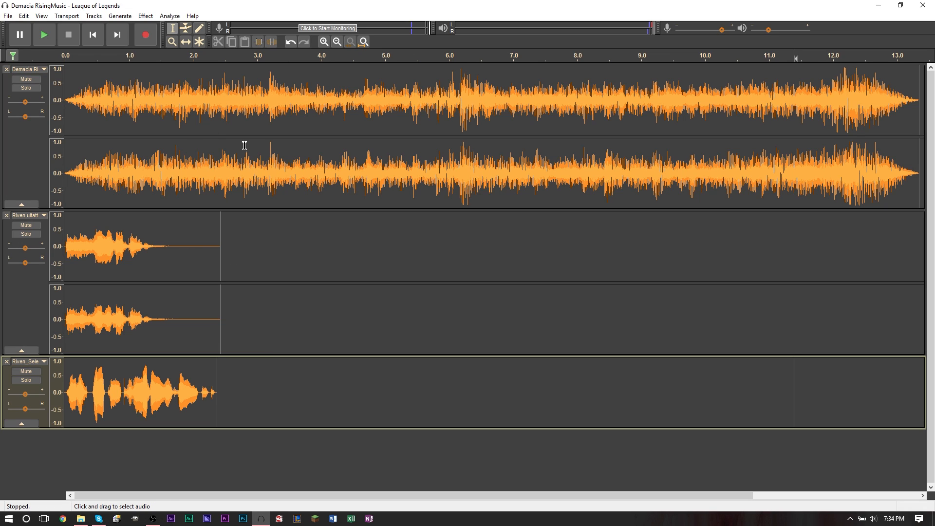
mouse_move(186, 41)
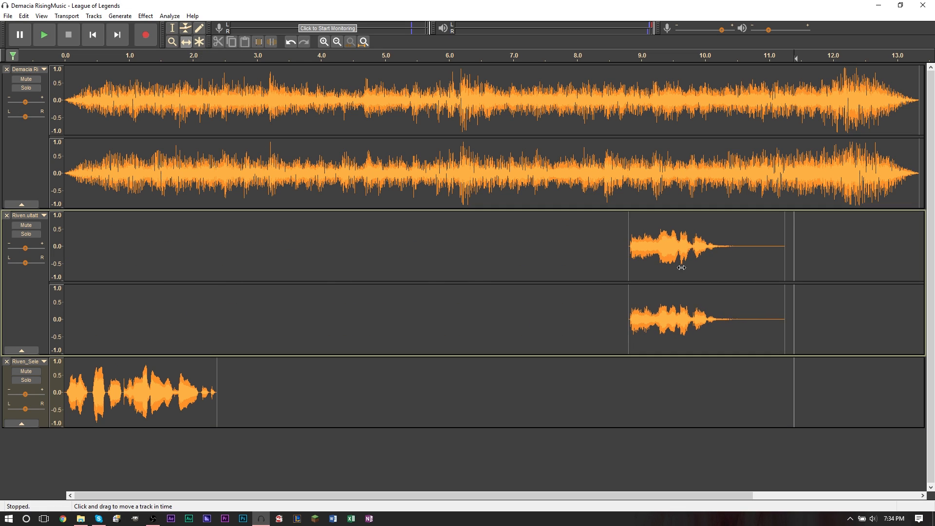
- Shift the Riven select clip near the start and the ultimate clip toward 10-12 seconds, previewing
left_click_drag(137, 392, 745, 393)
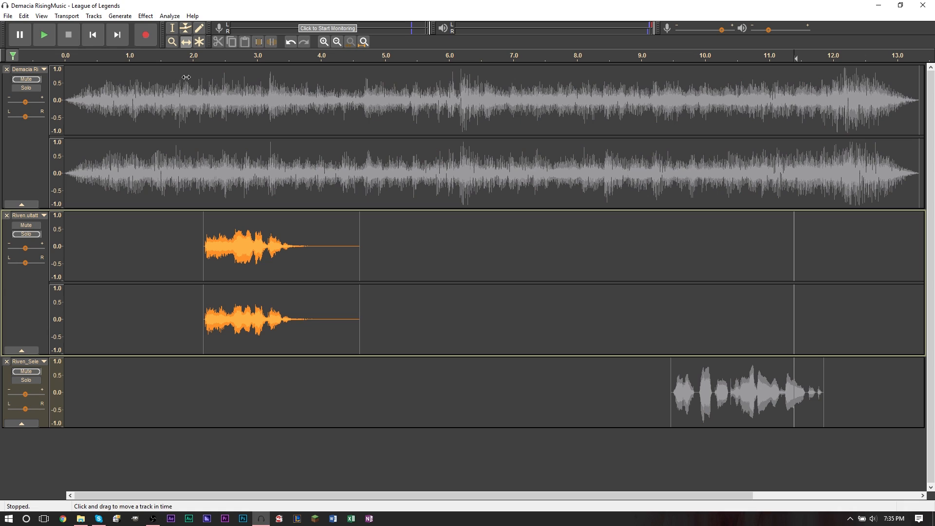
left_click(177, 55)
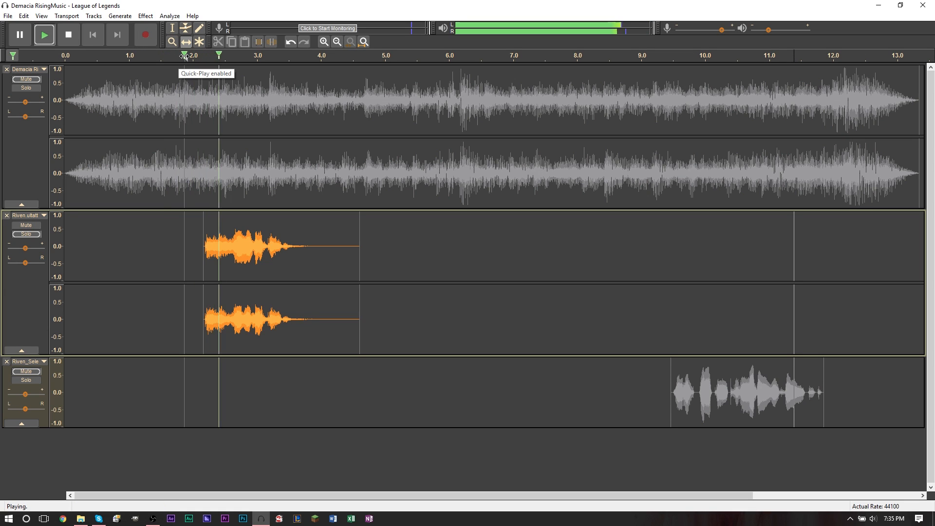
left_click(66, 35)
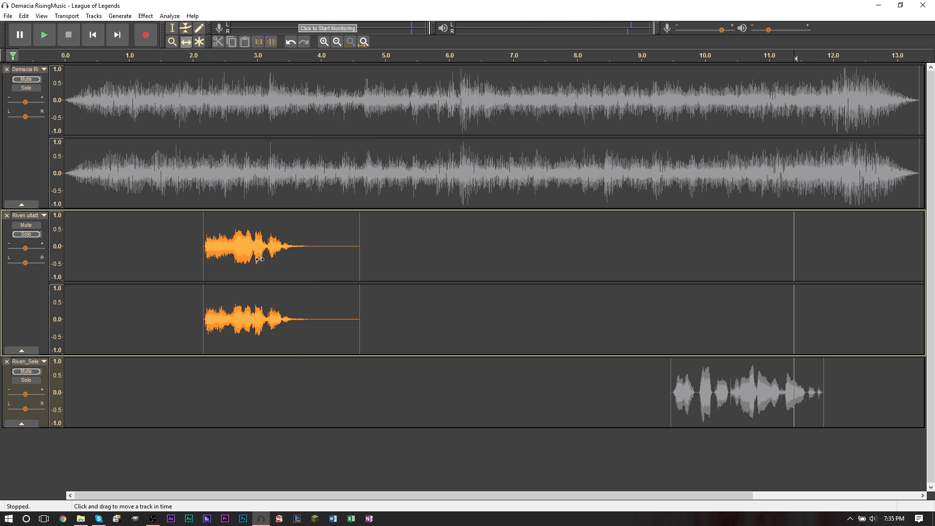
left_click_drag(257, 244, 775, 245)
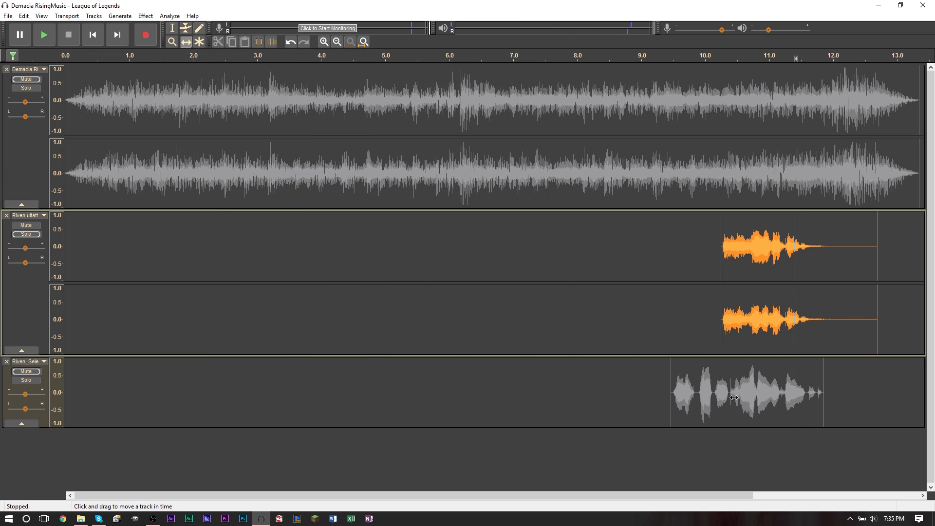
left_click_drag(745, 393, 247, 392)
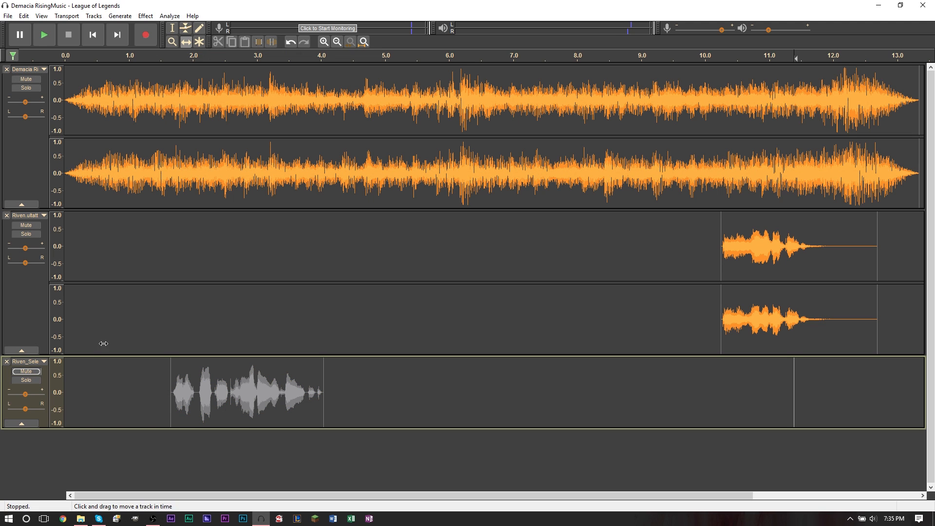
- Play back the arrangement and the song's ending to check the clips overlap the fade-out
left_click(26, 380)
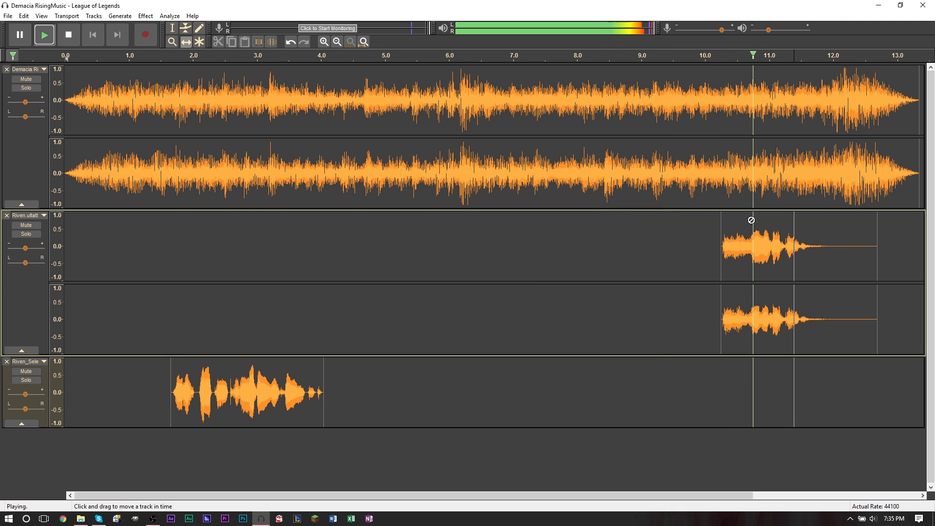
left_click(70, 35)
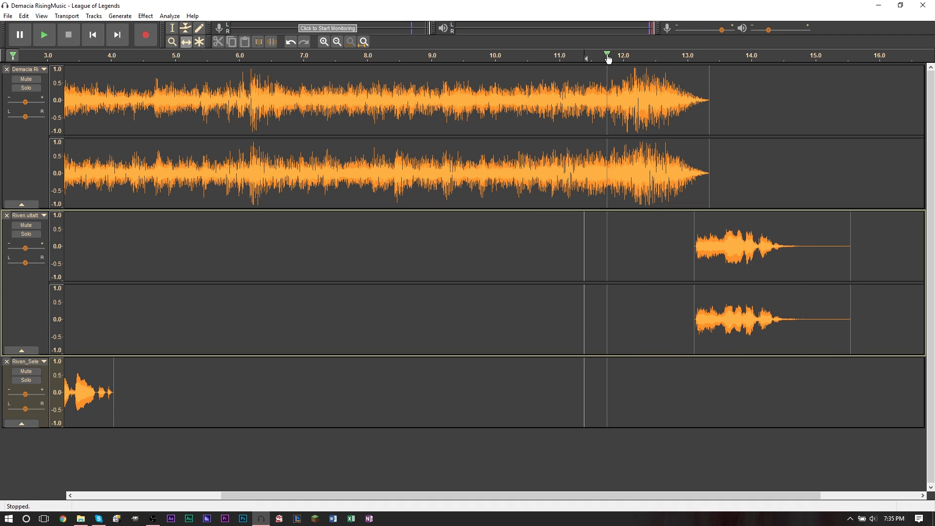
left_click(35, 27)
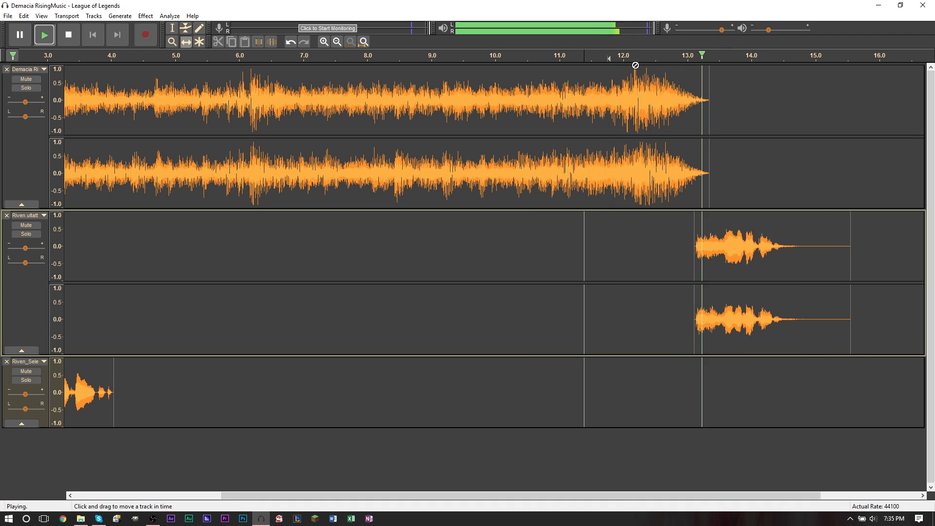
left_click(69, 35)
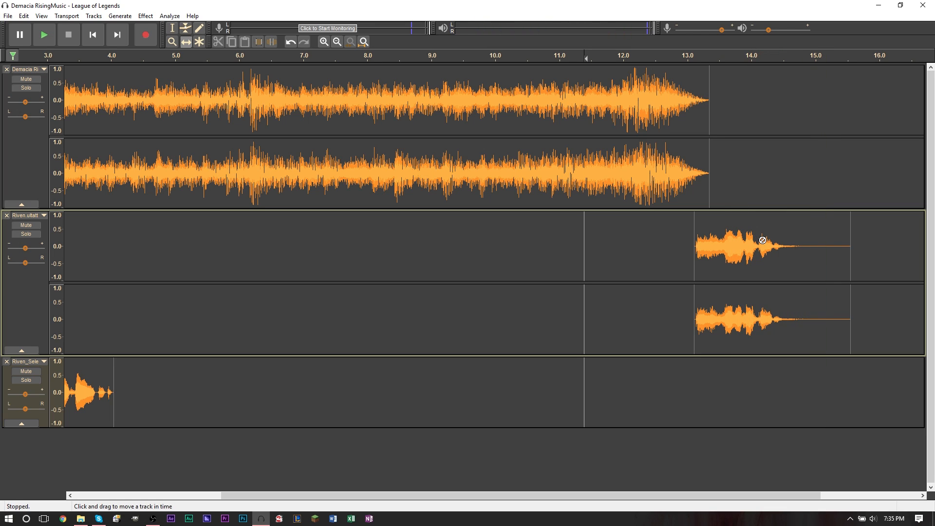
mouse_move(719, 251)
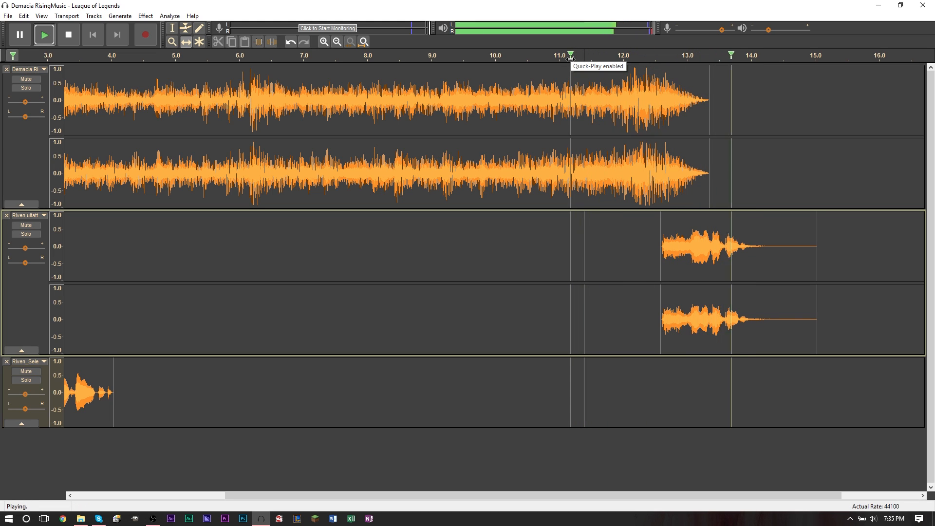
left_click(69, 35)
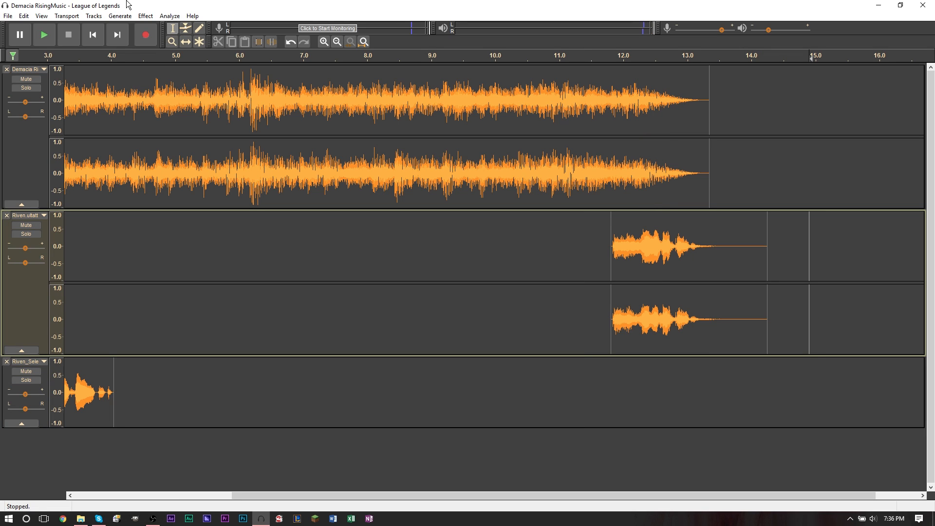
mouse_move(136, 8)
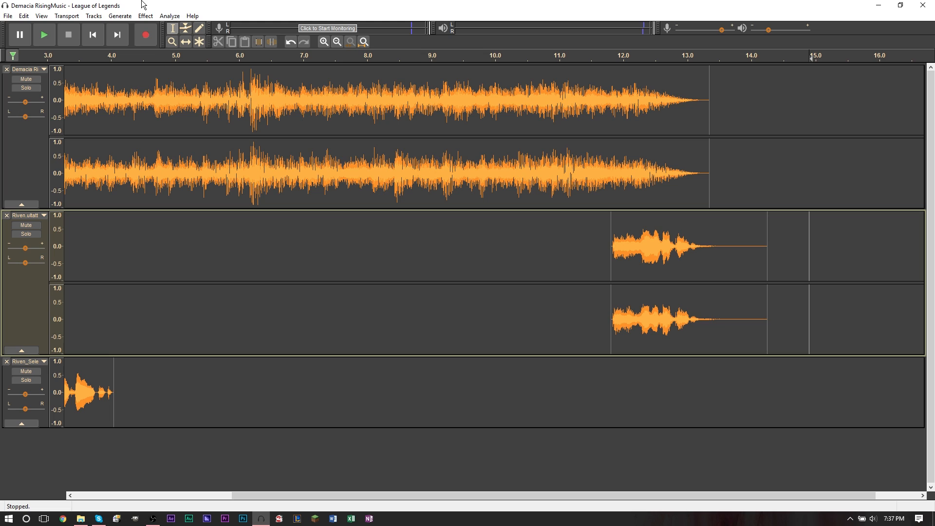
left_click(7, 18)
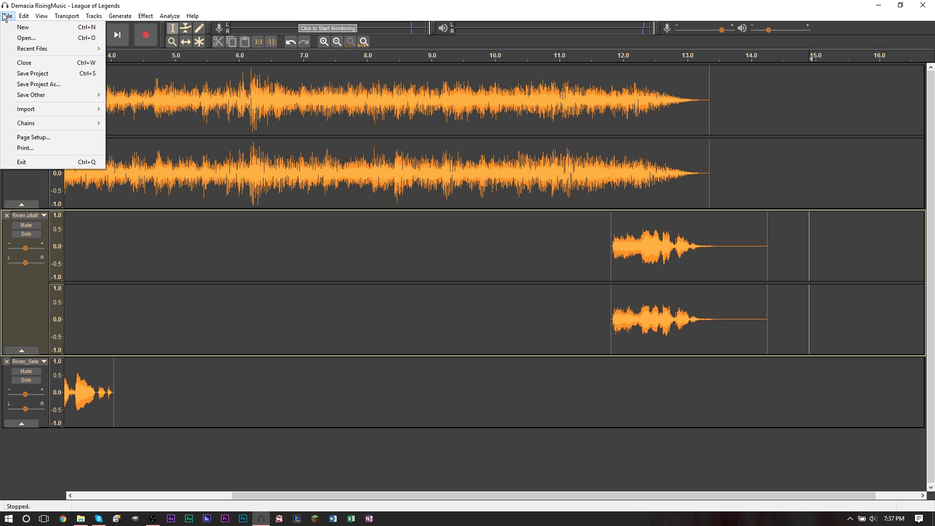
mouse_move(31, 95)
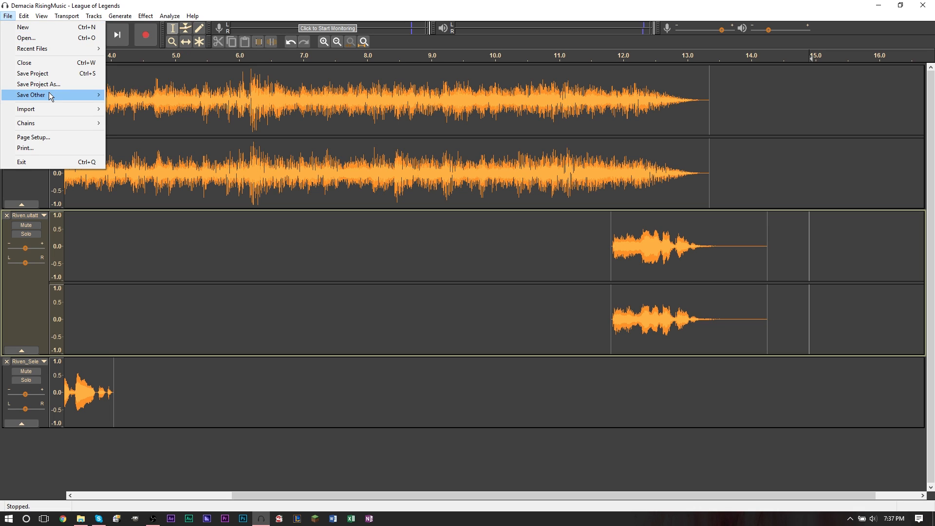
- Start an Export as MP3 from File > Save Other, targeting the Desktop
left_click(32, 96)
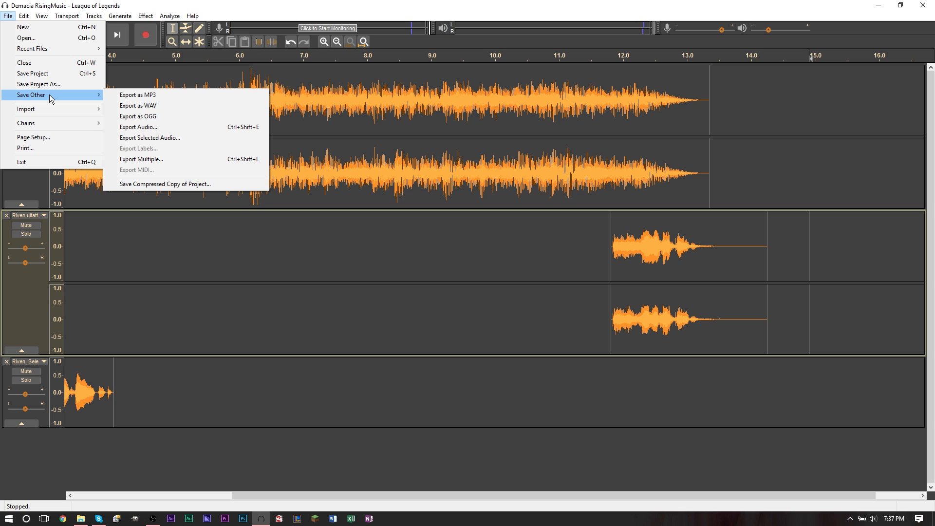
mouse_move(141, 95)
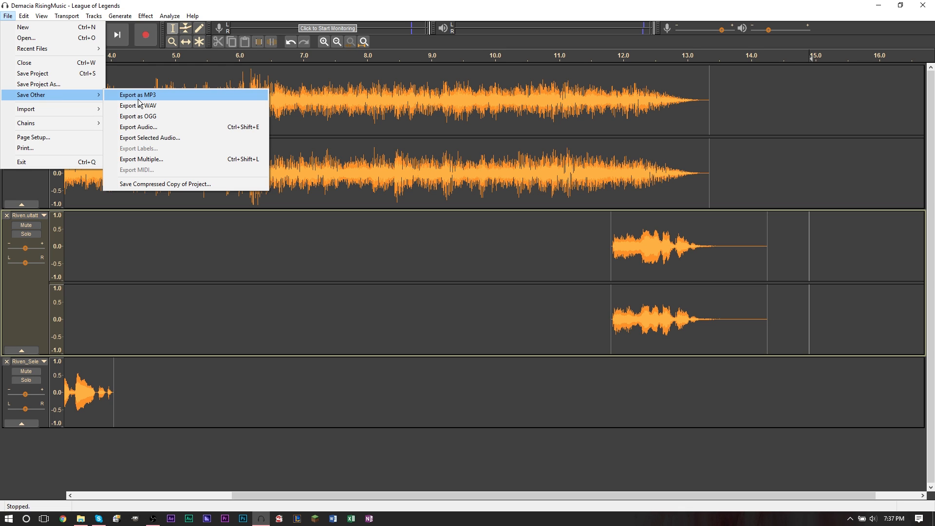
left_click(141, 96)
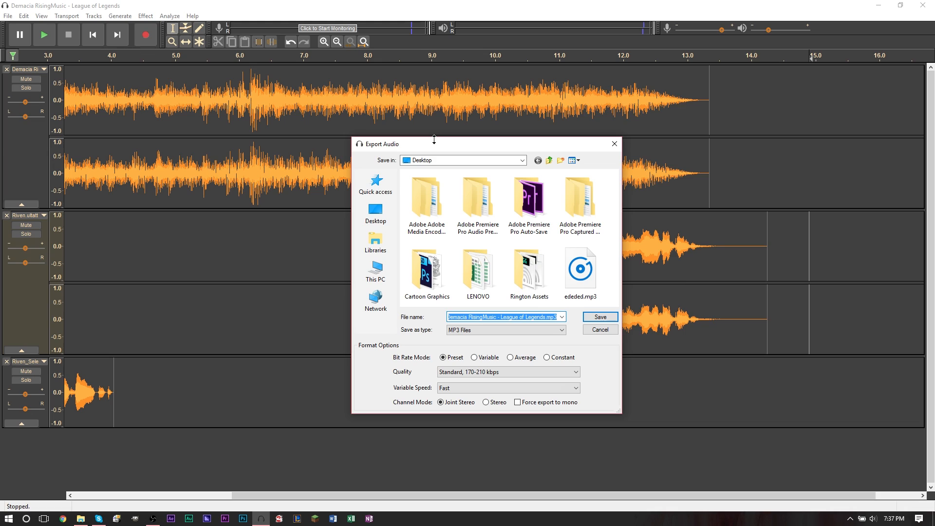
mouse_move(533, 275)
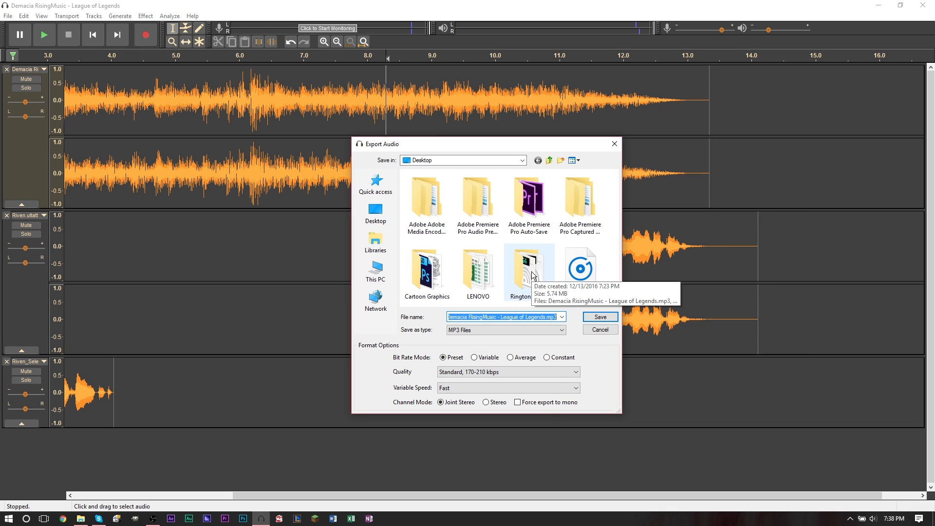
- Export the mix to the Desktop as TEST RING.mp3, accepting the stereo mixdown and metadata
type("TEST RING")
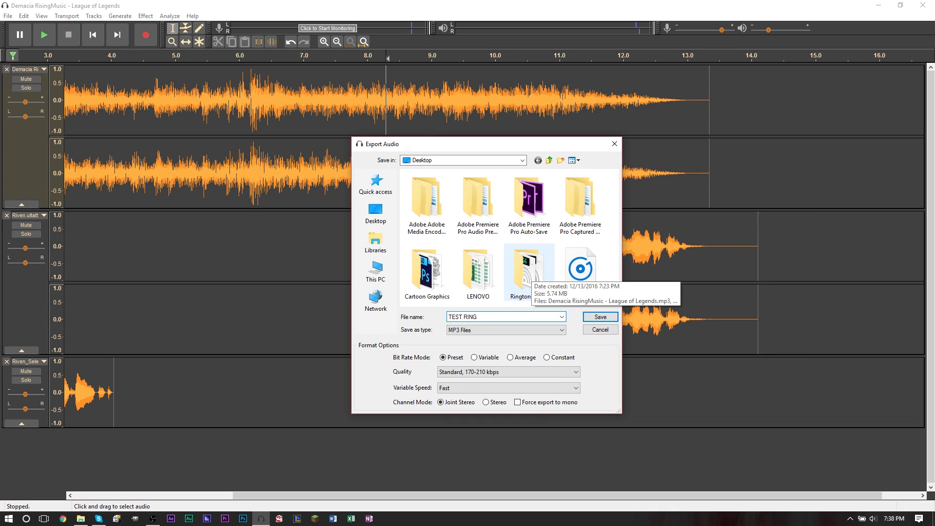
left_click(600, 316)
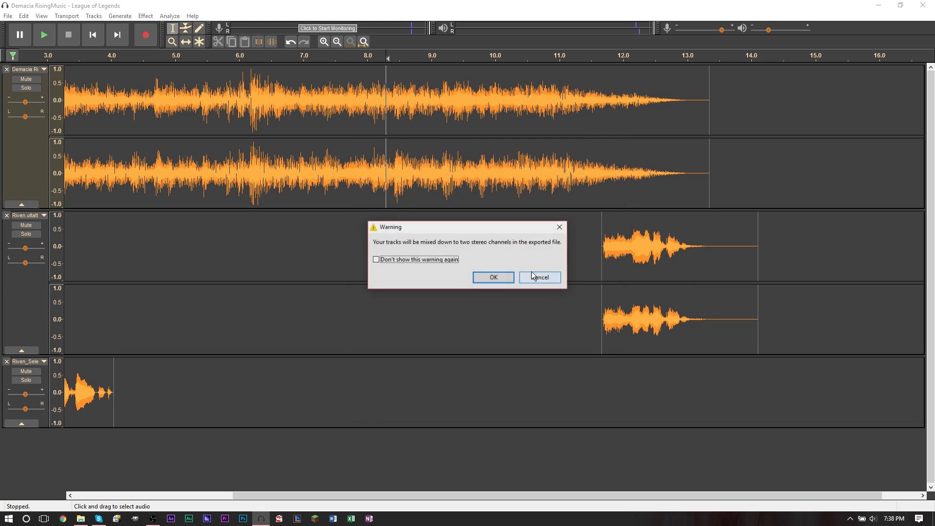
left_click(493, 277)
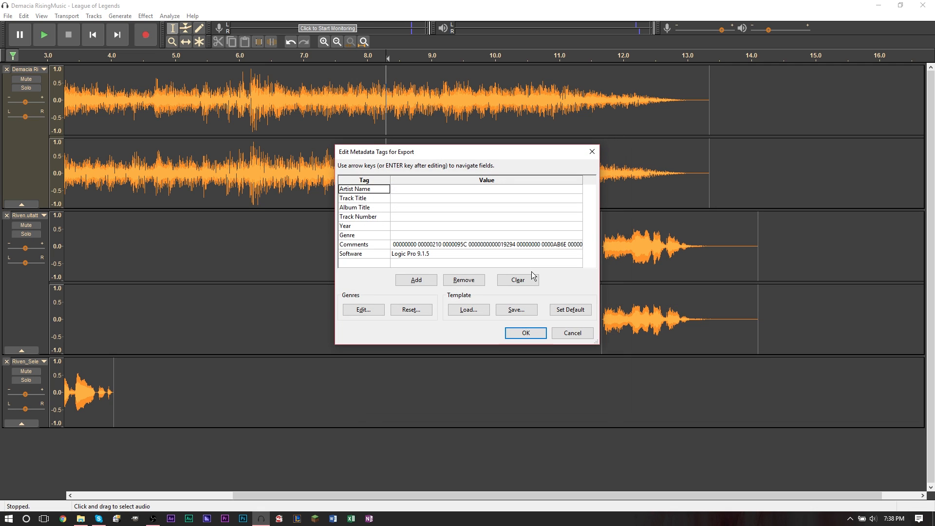
left_click(525, 333)
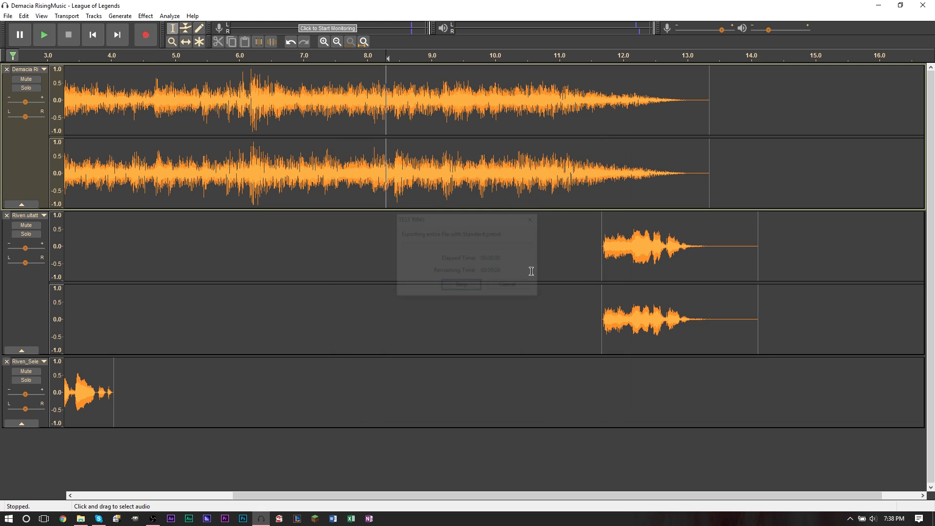
left_click(530, 220)
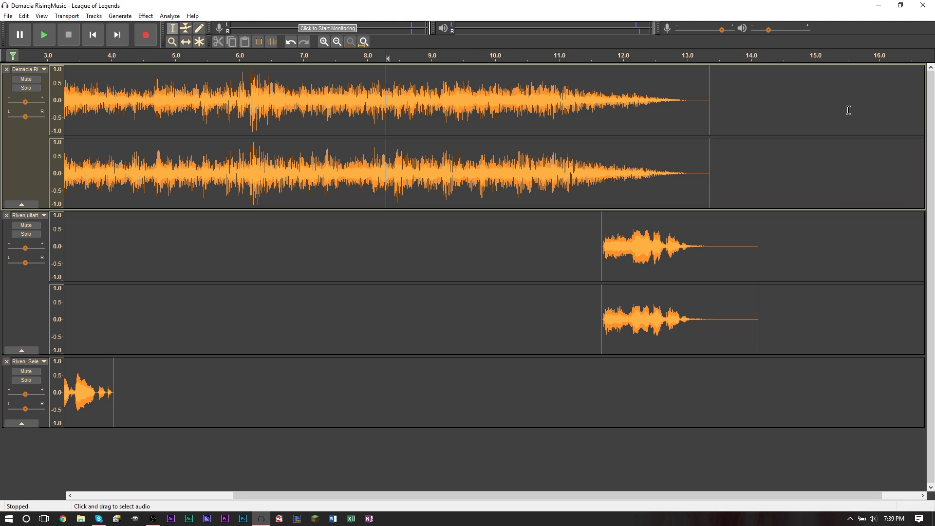